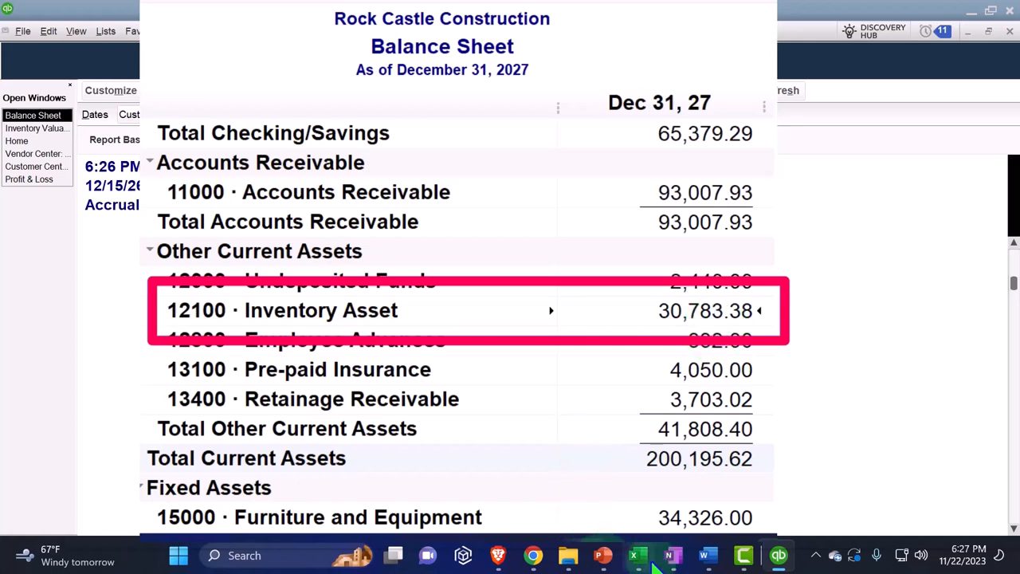
Show 1 Normal Process Vendor's transactions in the Vendor Center and view its purchase order.
{"action": "left_click", "coordinate": [638, 555]}
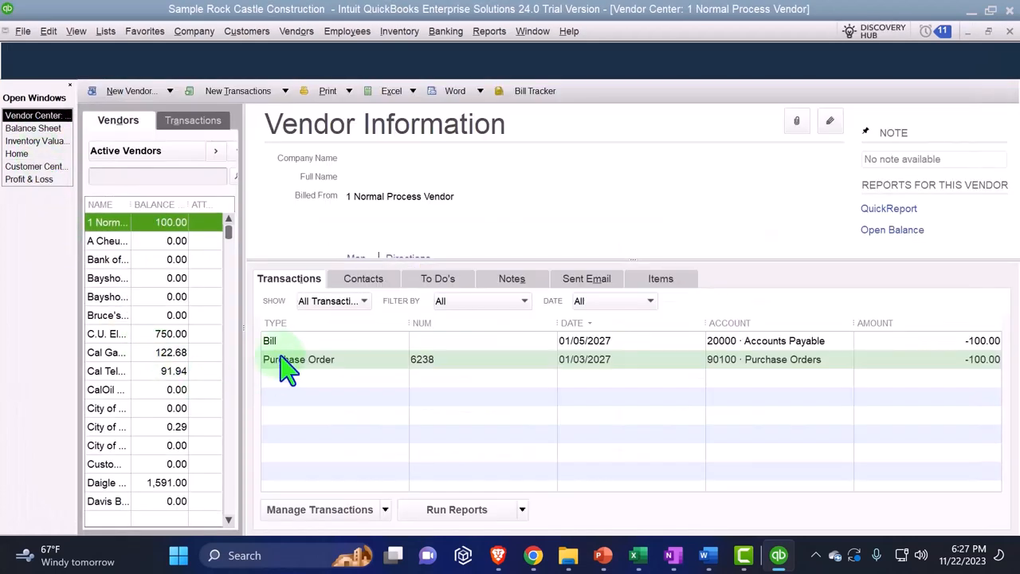
{"action": "double_click", "coordinate": [300, 359]}
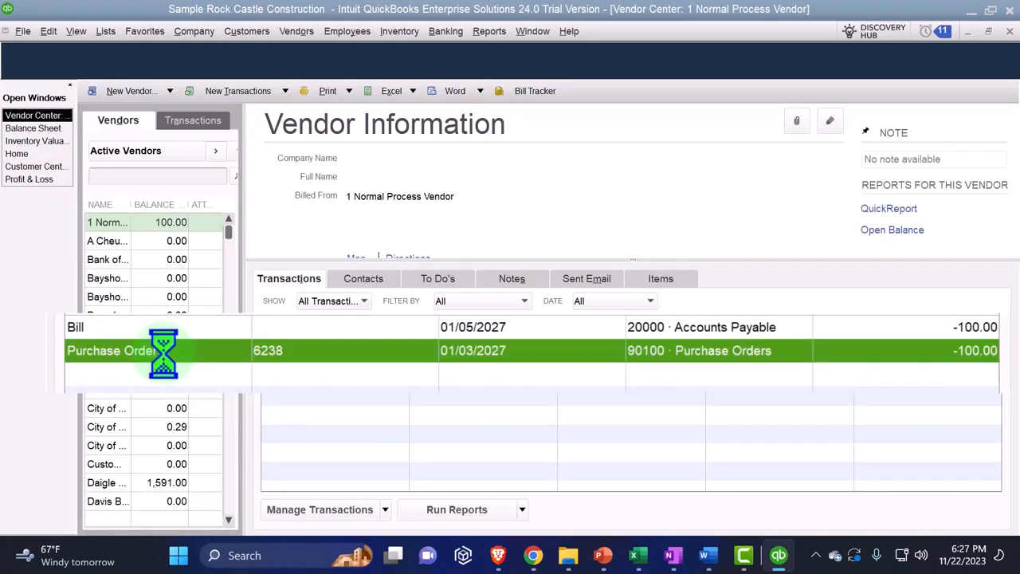
{"action": "double_click", "coordinate": [112, 351]}
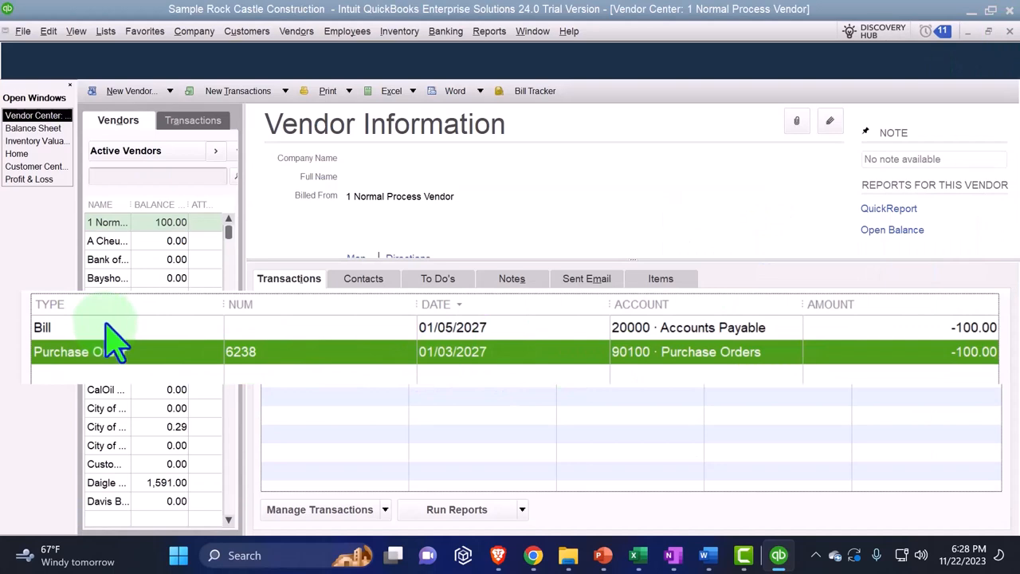
{"action": "mouse_move", "coordinate": [586, 423]}
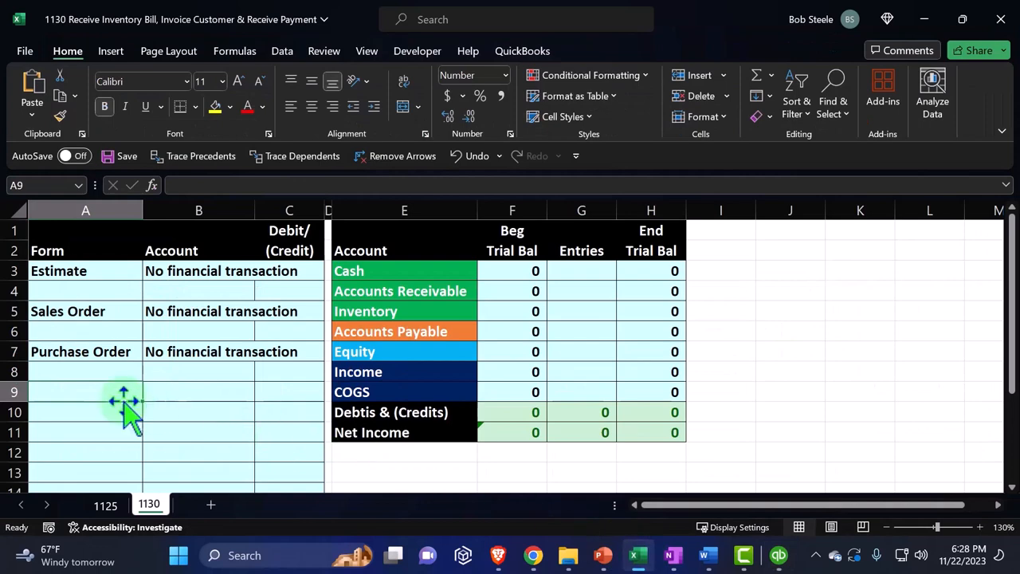
Enter the bill journal entry: Inventory 100 debit, Accounts Payable (100) credit.
{"action": "type", "text": "Bill"}
{"action": "left_click", "coordinate": [200, 392]}
{"action": "type", "text": "Inventory"}
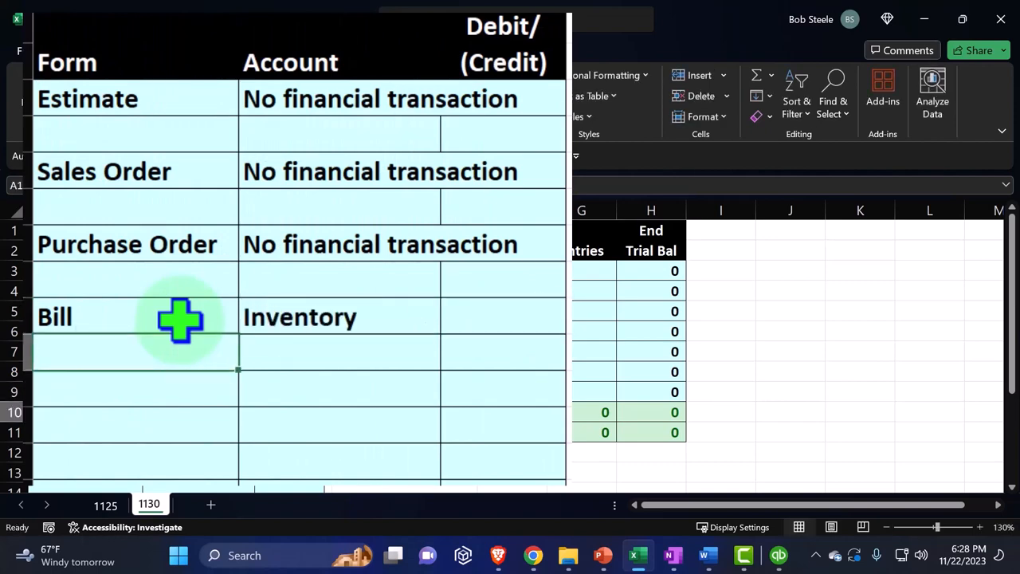
{"action": "left_click", "coordinate": [338, 350]}
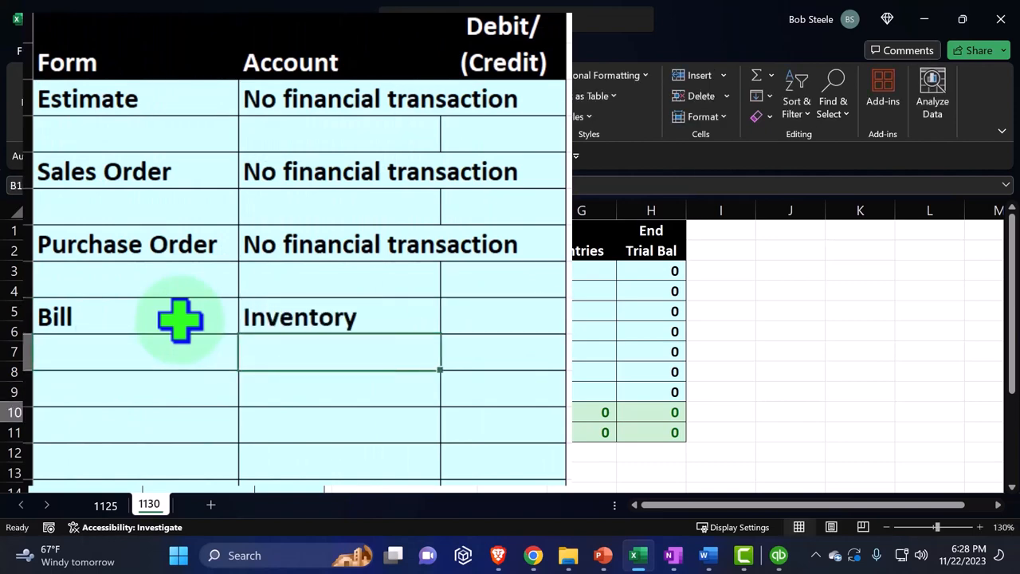
{"action": "type", "text": "="}
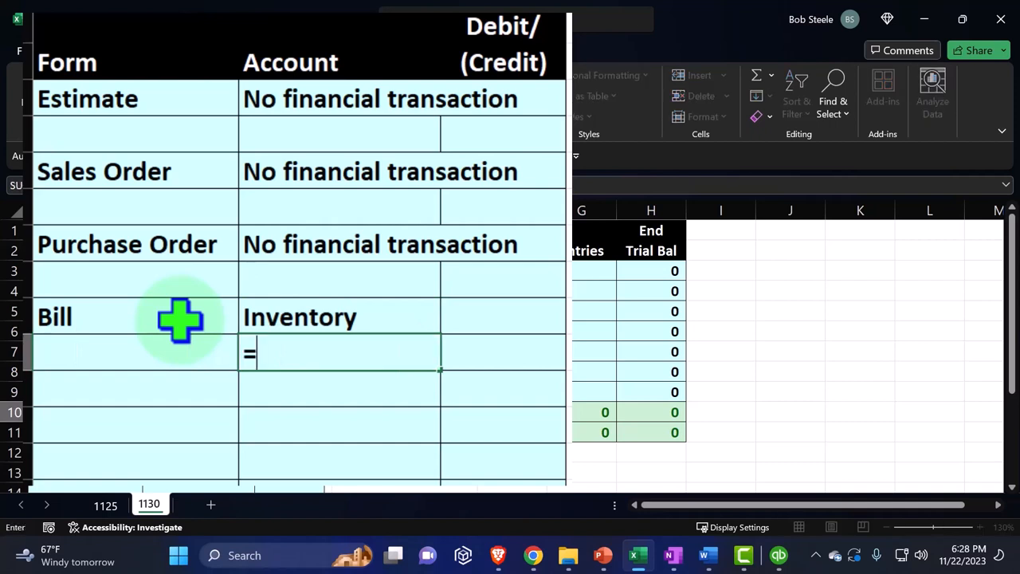
{"action": "type", "text": "Accounts Payable"}
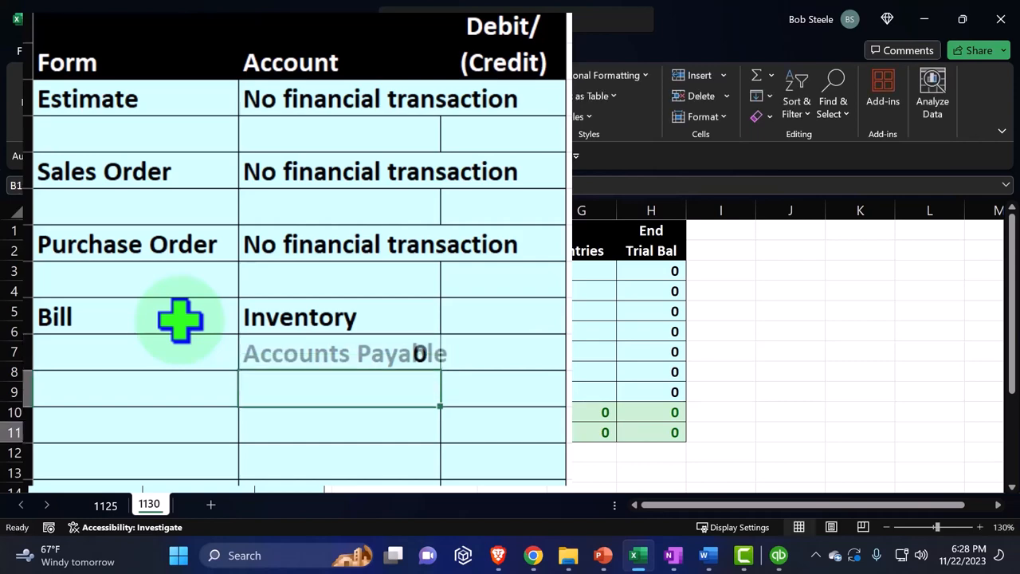
{"action": "type", "text": "100"}
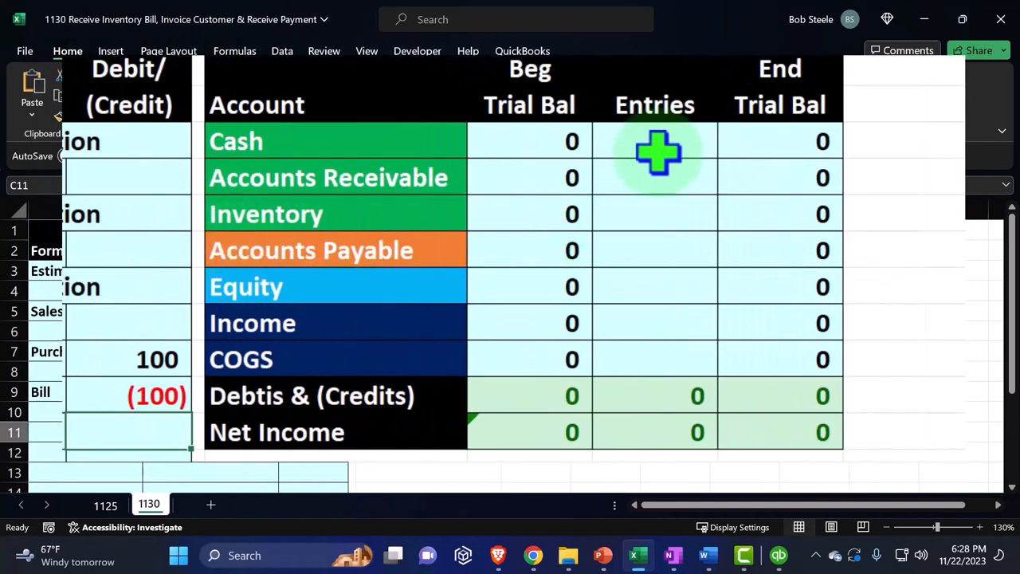
Link the trial balance Entries column to the bill amounts, starting at the Cash row.
{"action": "left_click", "coordinate": [655, 141]}
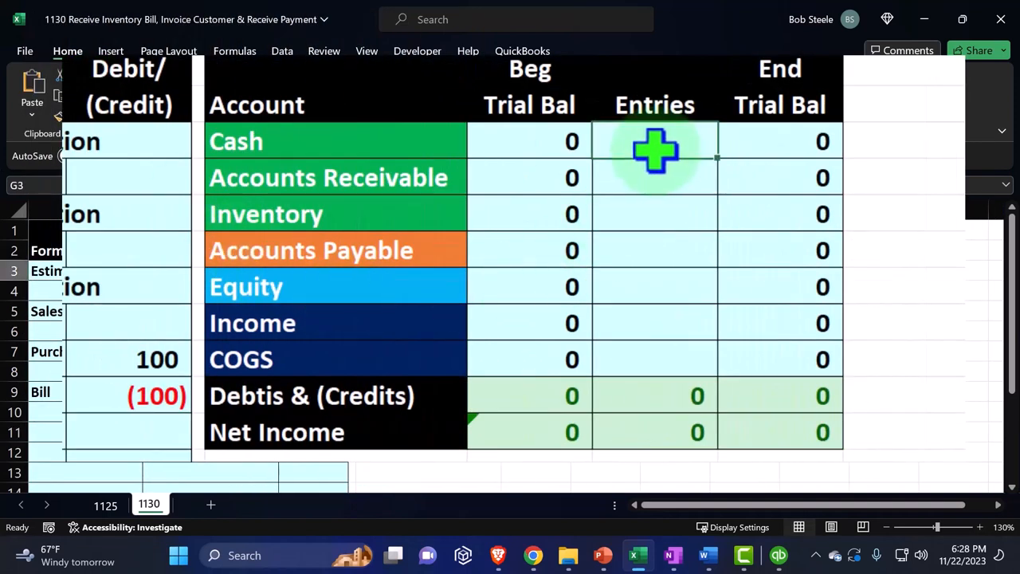
{"action": "left_click", "coordinate": [653, 214]}
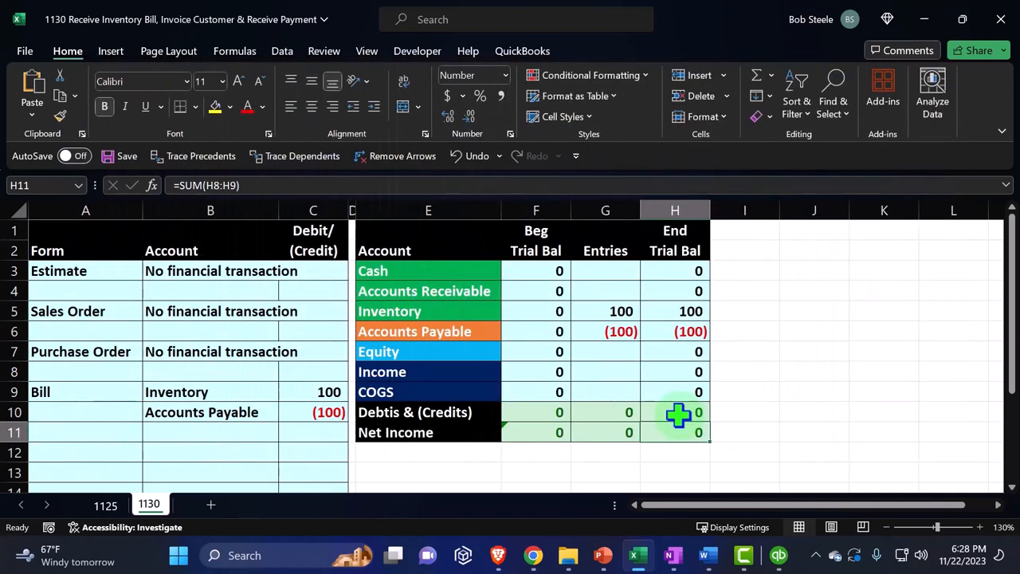
{"action": "mouse_move", "coordinate": [682, 330]}
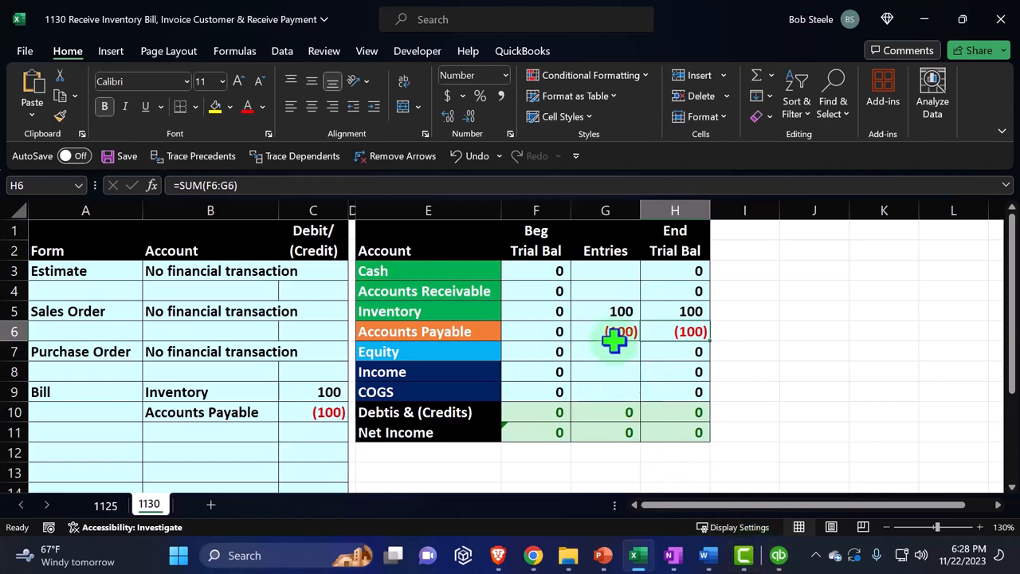
Leave the vendor's records and return to the Home page workflow.
{"action": "left_click", "coordinate": [778, 555]}
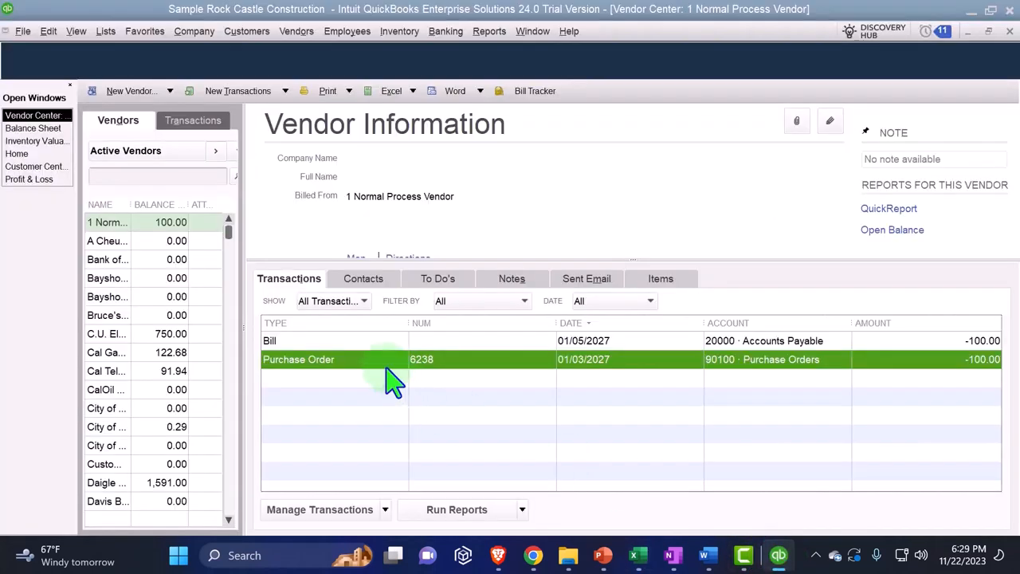
{"action": "mouse_move", "coordinate": [274, 239]}
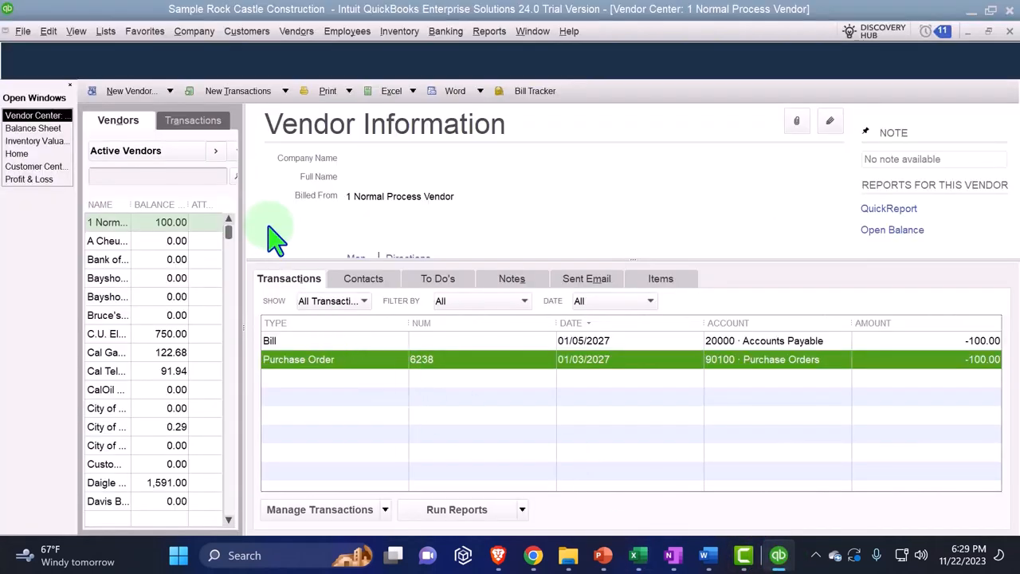
{"action": "left_click", "coordinate": [35, 97]}
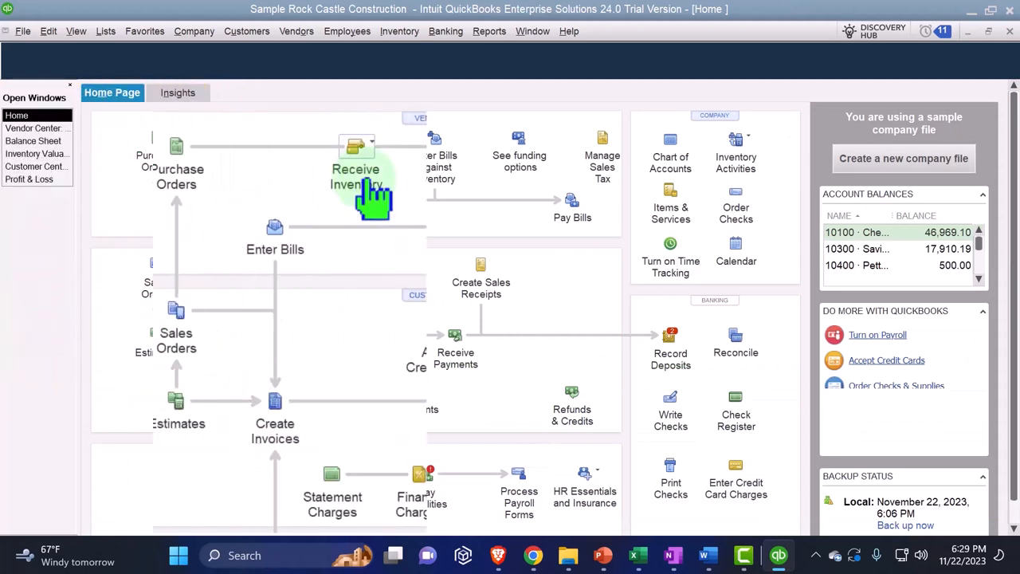
{"action": "mouse_move", "coordinate": [175, 341]}
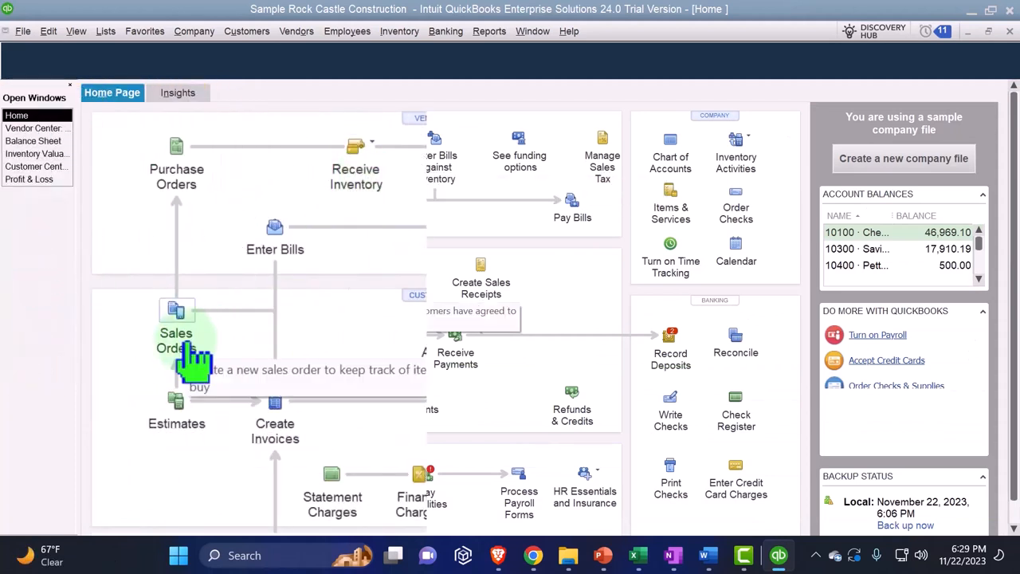
{"action": "mouse_move", "coordinate": [231, 412]}
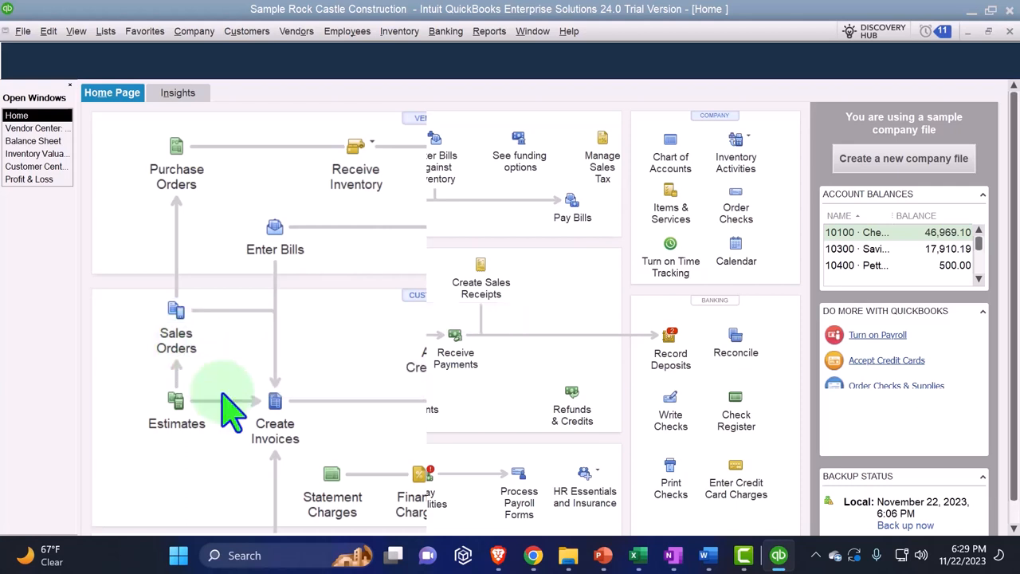
{"action": "mouse_move", "coordinate": [274, 418]}
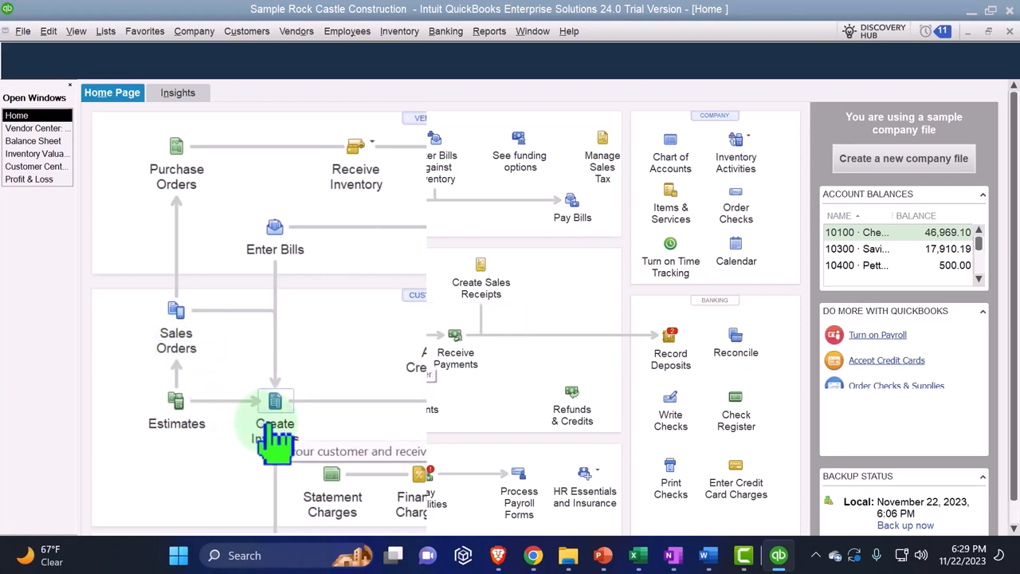
{"action": "mouse_move", "coordinate": [274, 358]}
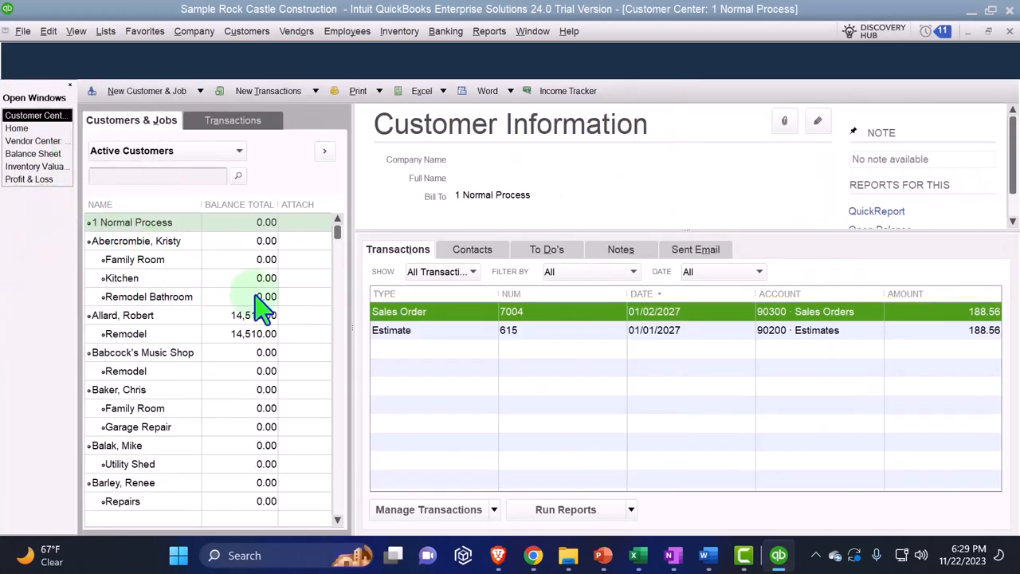
{"action": "mouse_move", "coordinate": [206, 274]}
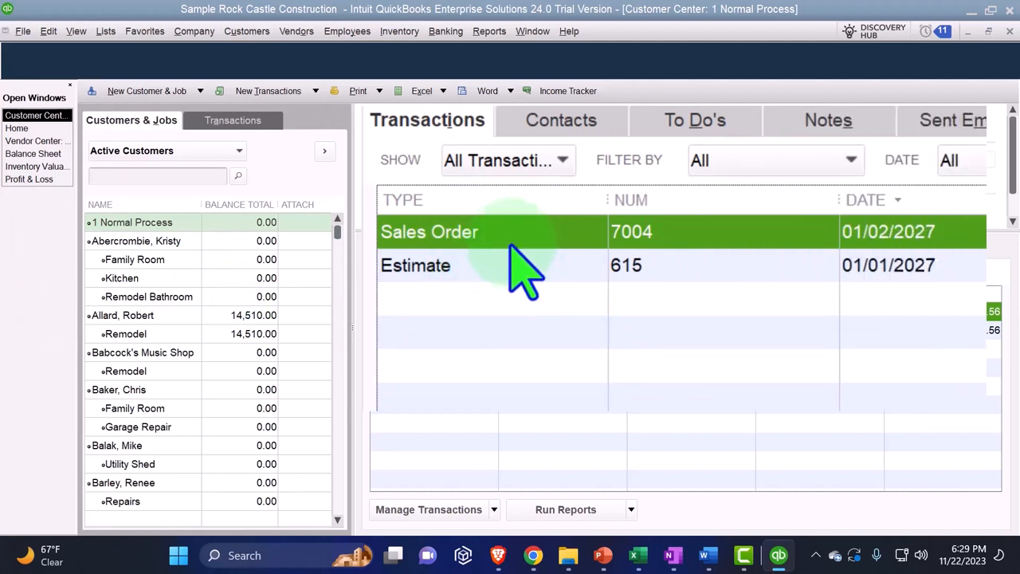
{"action": "mouse_move", "coordinate": [466, 263]}
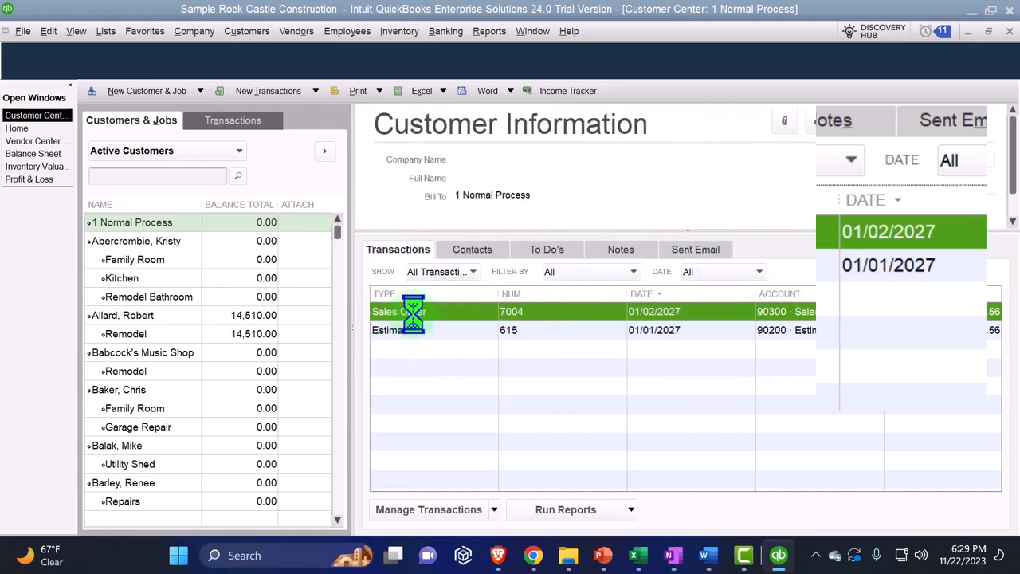
{"action": "double_click", "coordinate": [399, 310]}
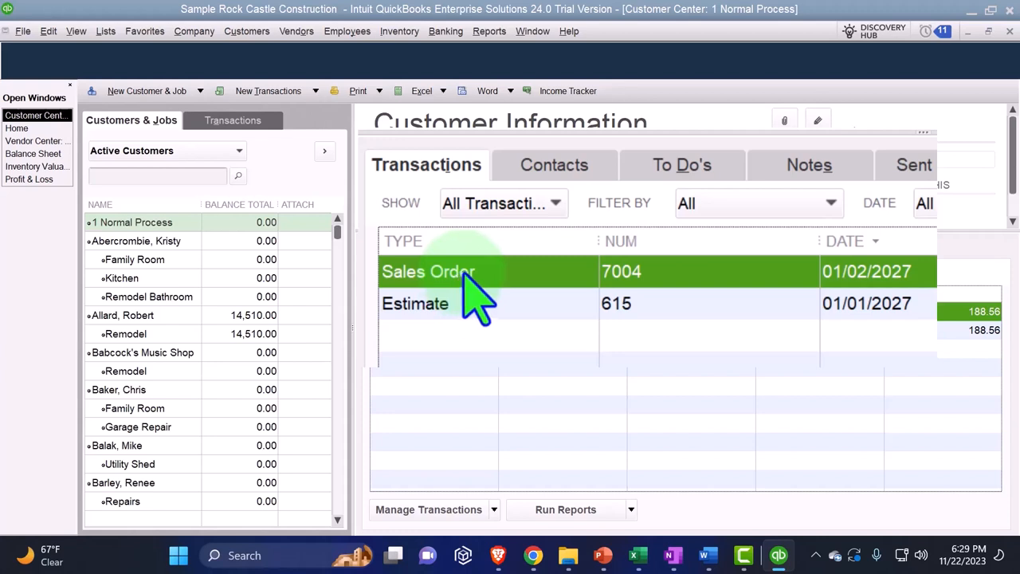
{"action": "mouse_move", "coordinate": [470, 302]}
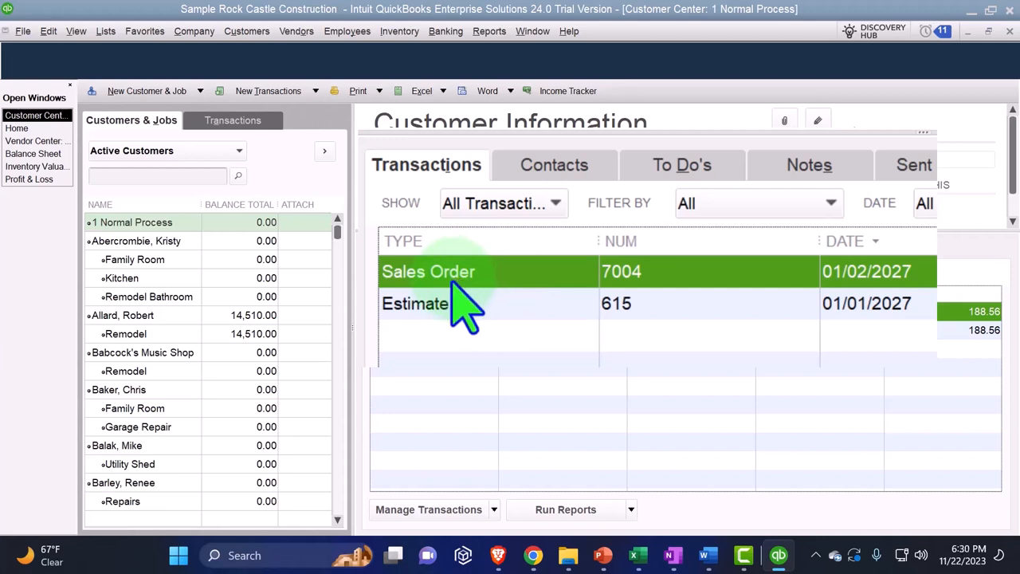
Create an invoice from sales order 7004 covering all of its items.
{"action": "double_click", "coordinate": [428, 271]}
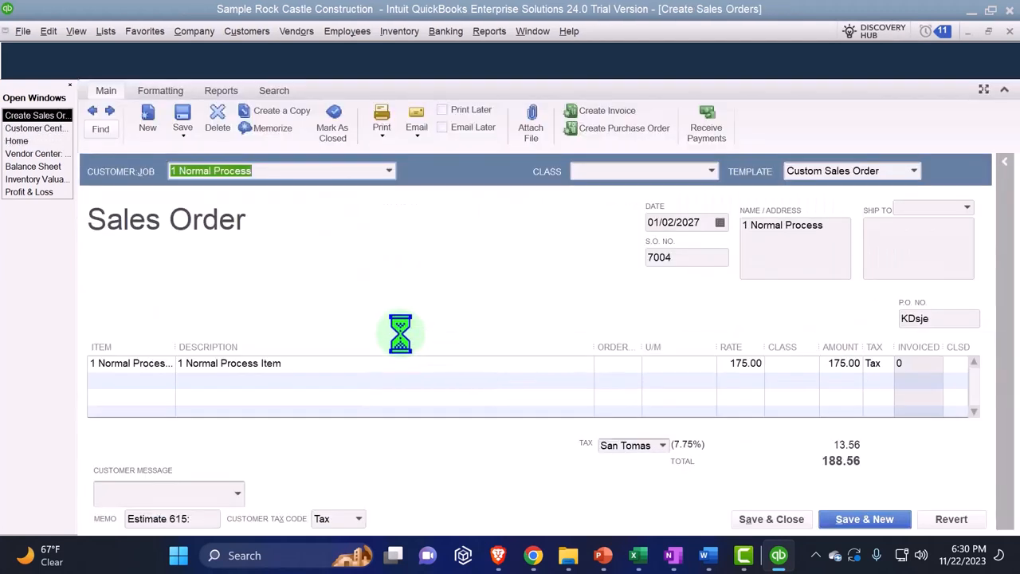
{"action": "mouse_move", "coordinate": [397, 330]}
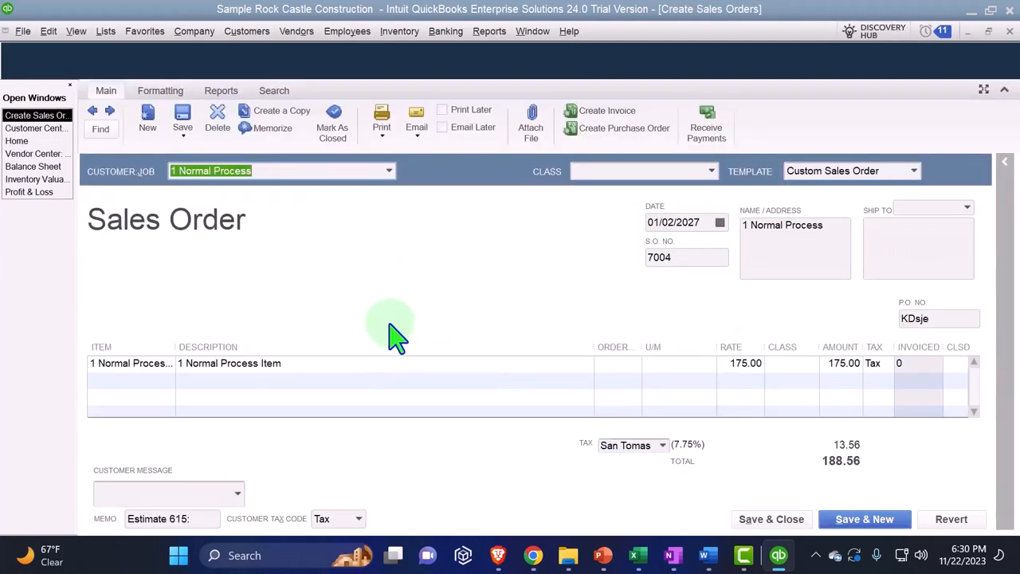
{"action": "mouse_move", "coordinate": [386, 327]}
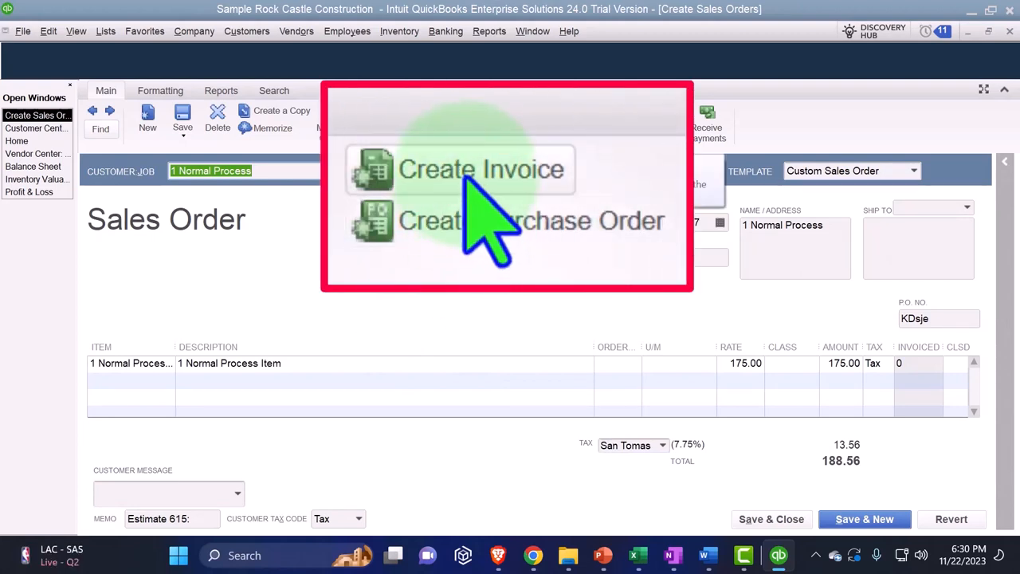
{"action": "left_click", "coordinate": [481, 169]}
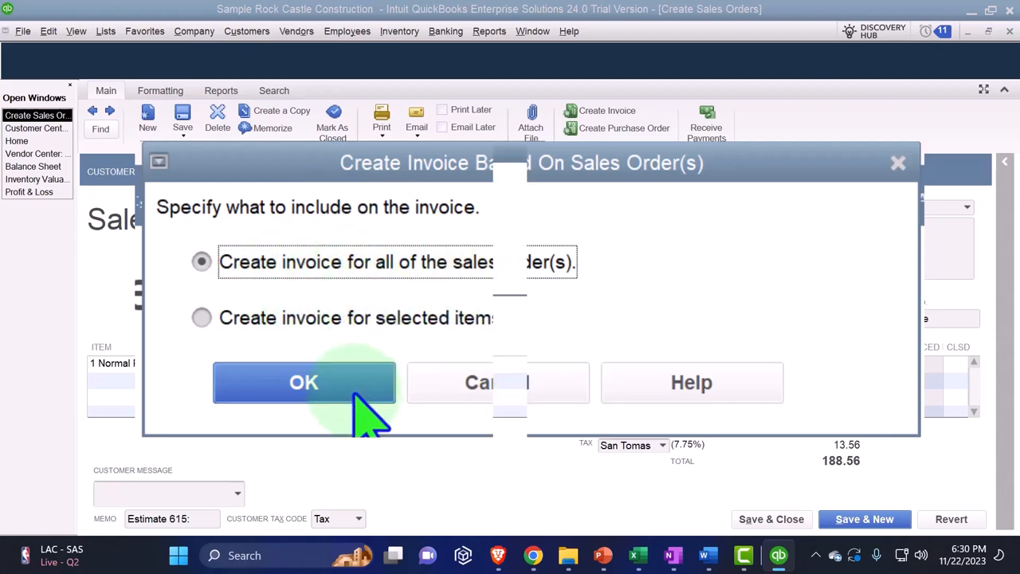
{"action": "left_click", "coordinate": [303, 382]}
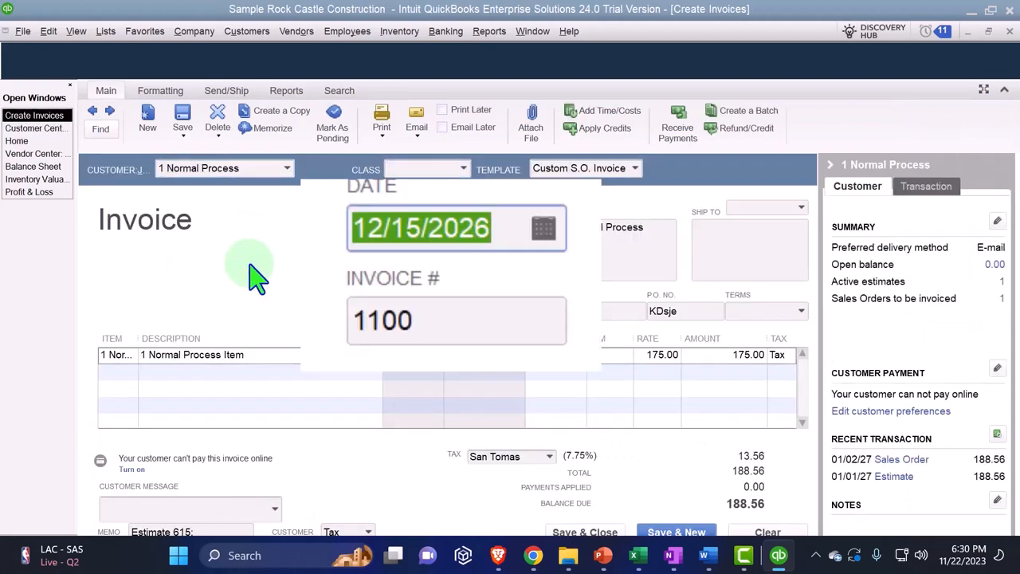
Date the invoice 01/09/2027 with Net 30 terms and hide the customer summary panel.
{"action": "type", "text": "0109"}
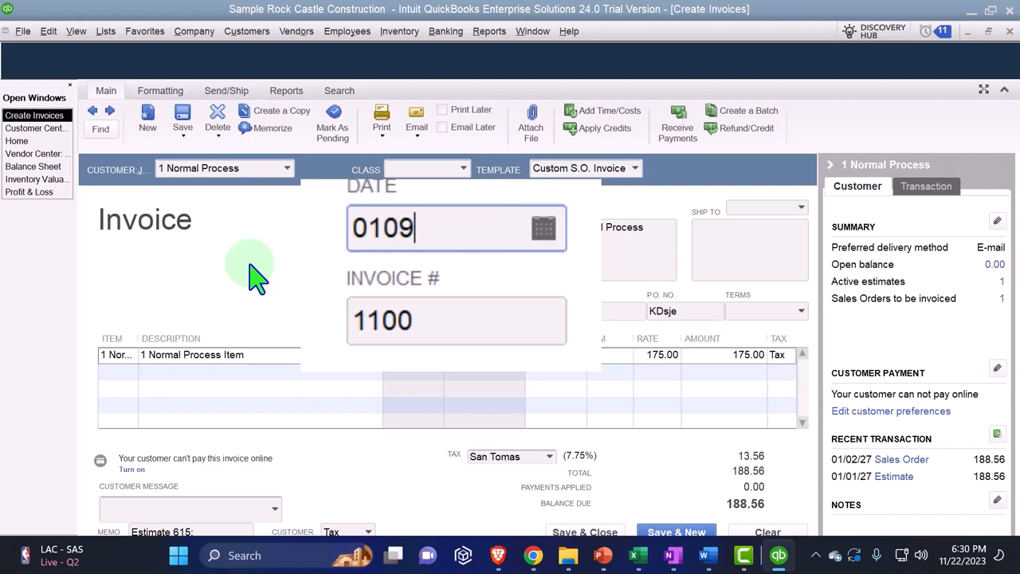
{"action": "type", "text": "01/09/2027"}
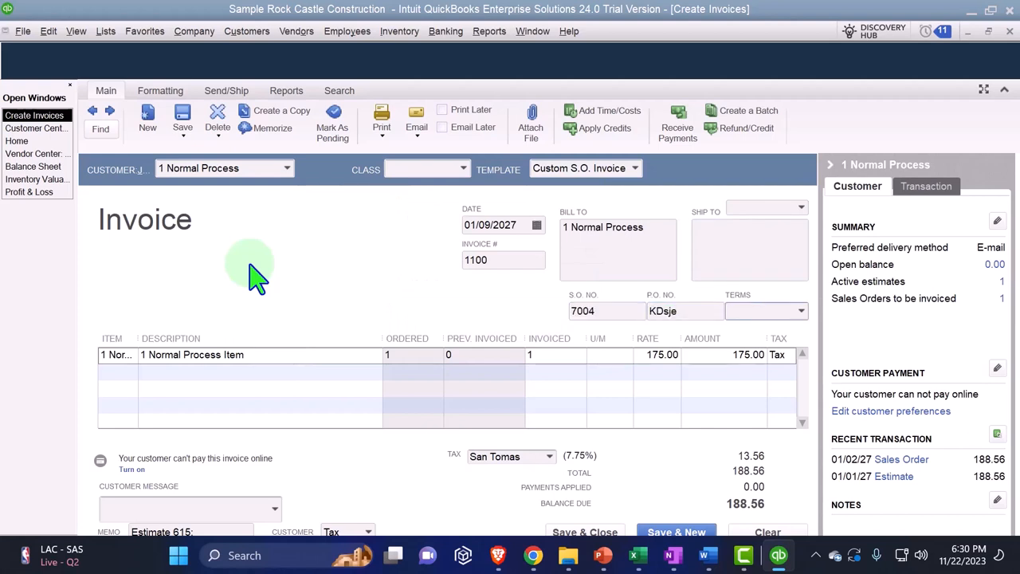
{"action": "left_click", "coordinate": [800, 311]}
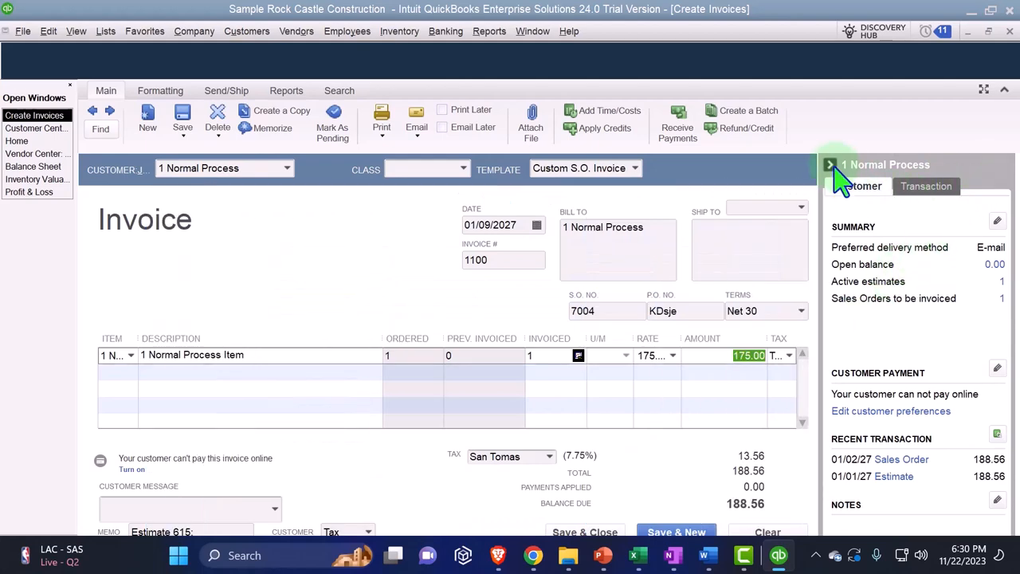
{"action": "left_click", "coordinate": [832, 164]}
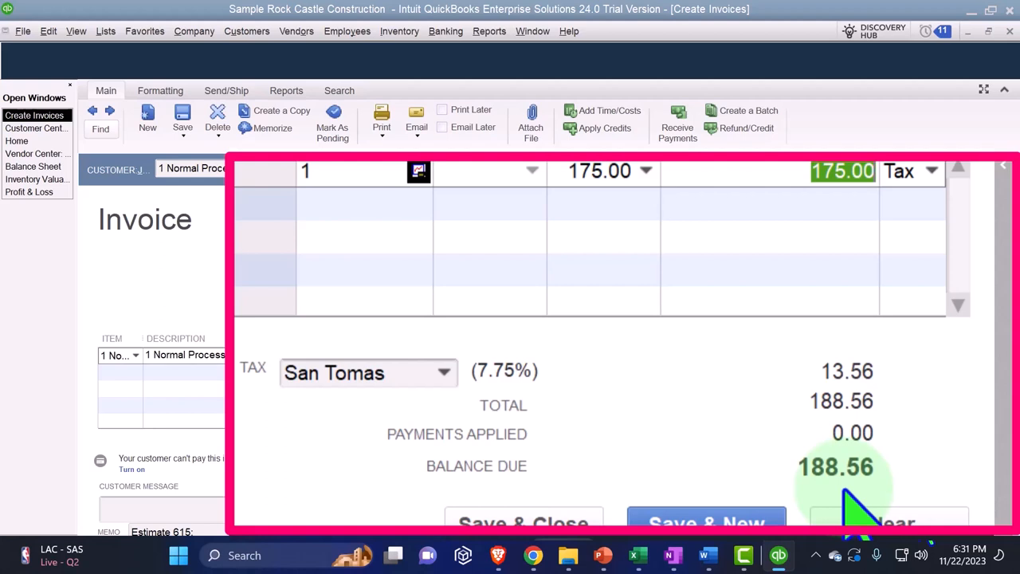
{"action": "mouse_move", "coordinate": [822, 220]}
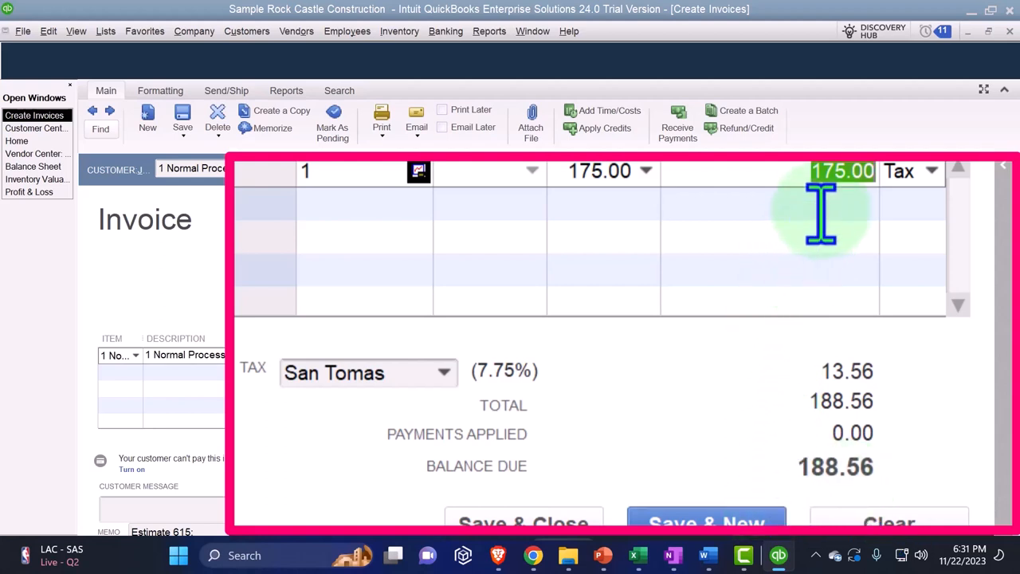
{"action": "mouse_move", "coordinate": [813, 224]}
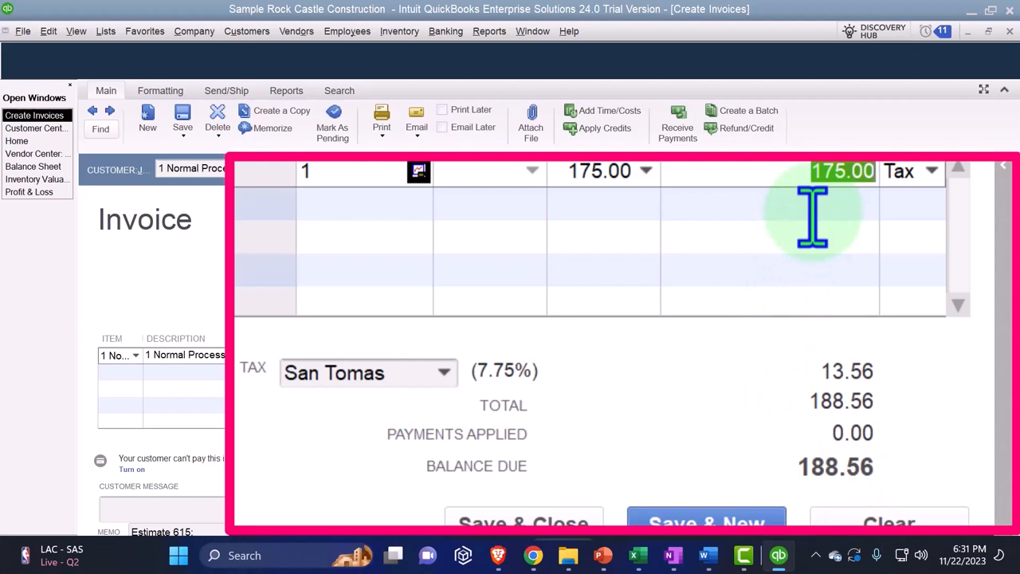
{"action": "mouse_move", "coordinate": [828, 414]}
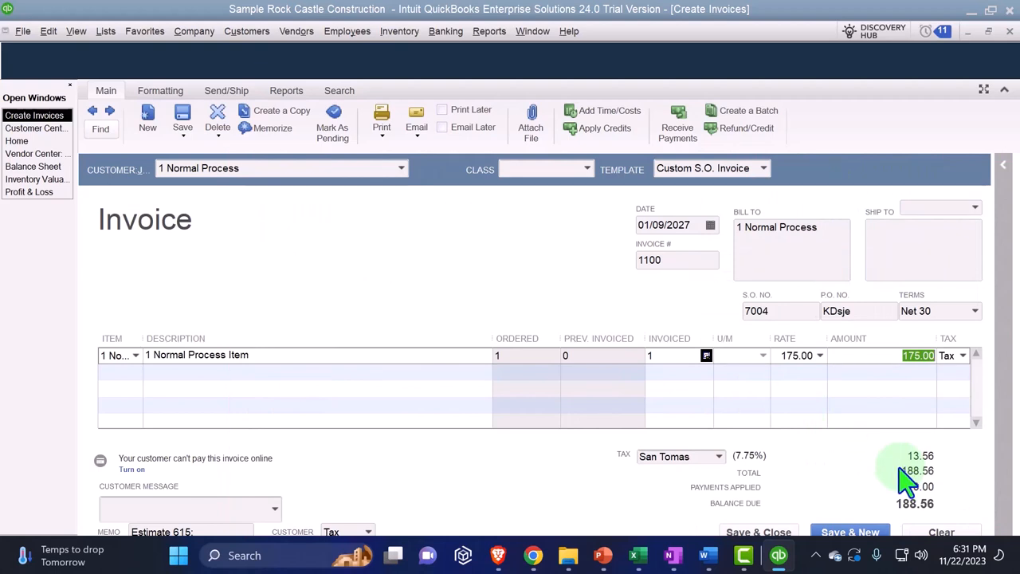
{"action": "mouse_move", "coordinate": [204, 284]}
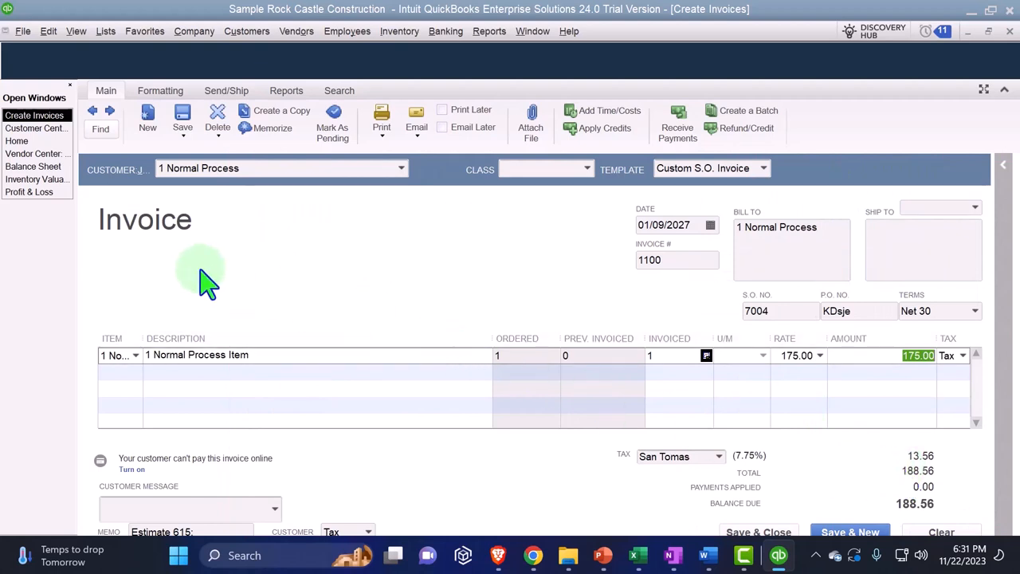
{"action": "mouse_move", "coordinate": [641, 439]}
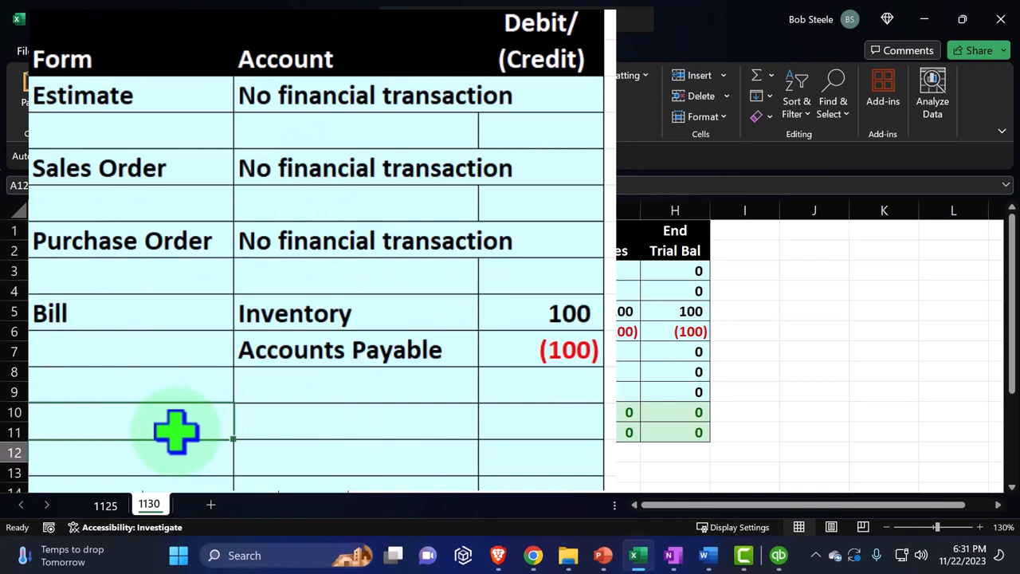
Record the Invoice entry with Accounts Receivable 188.56 and Income (175.00).
{"action": "type", "text": "In"}
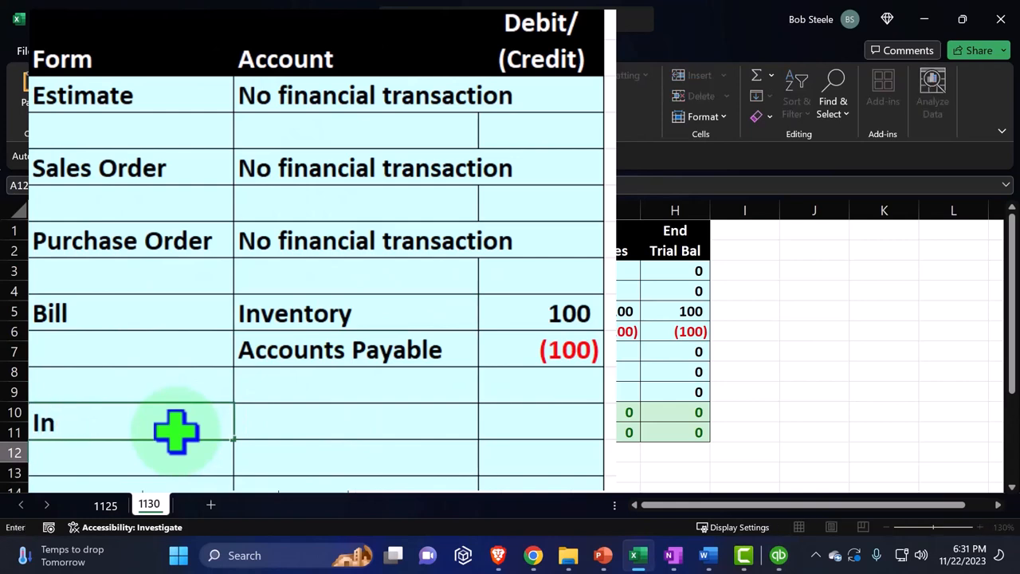
{"action": "type", "text": "voice"}
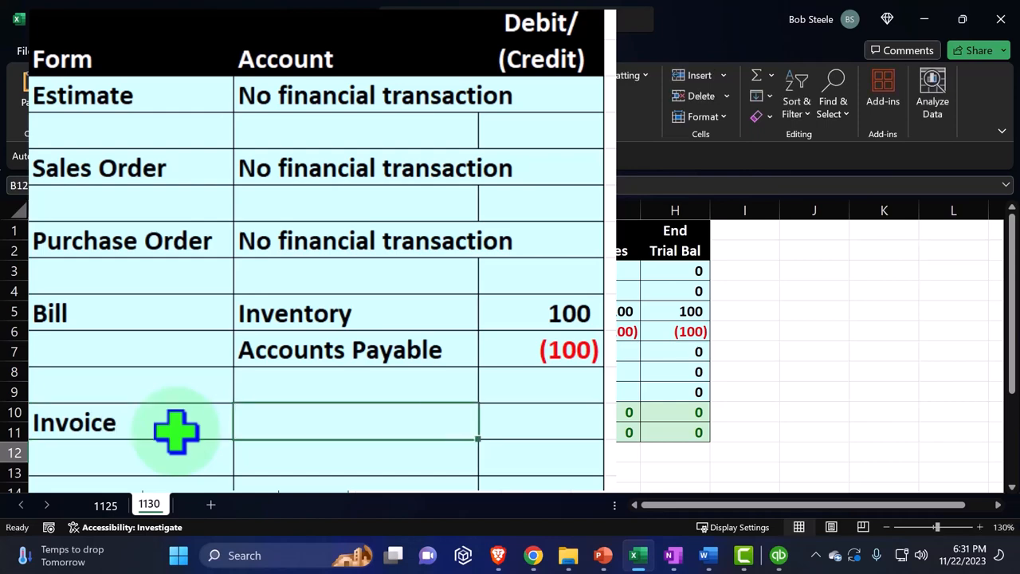
{"action": "type", "text": "=E12"}
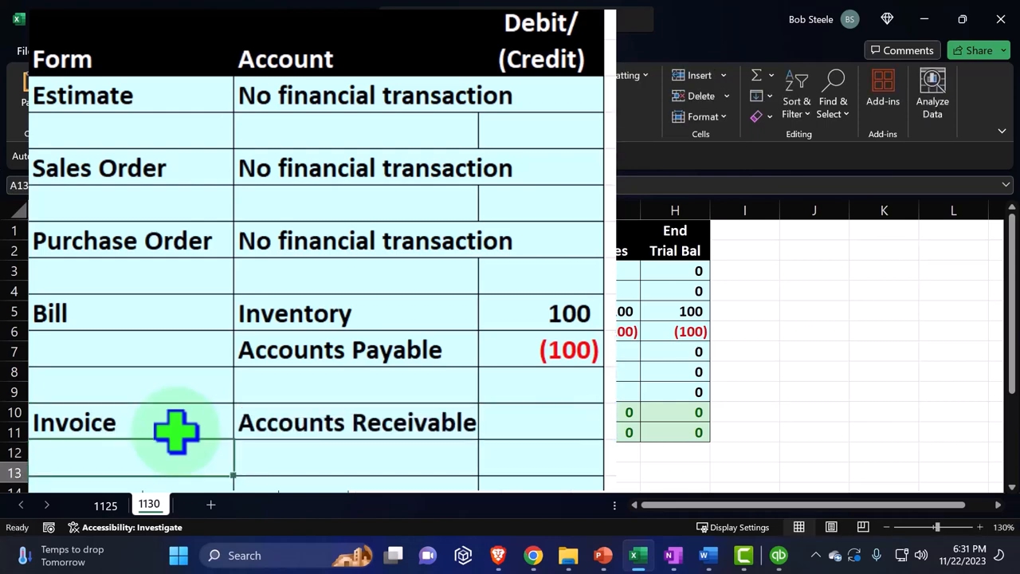
{"action": "left_click", "coordinate": [540, 422]}
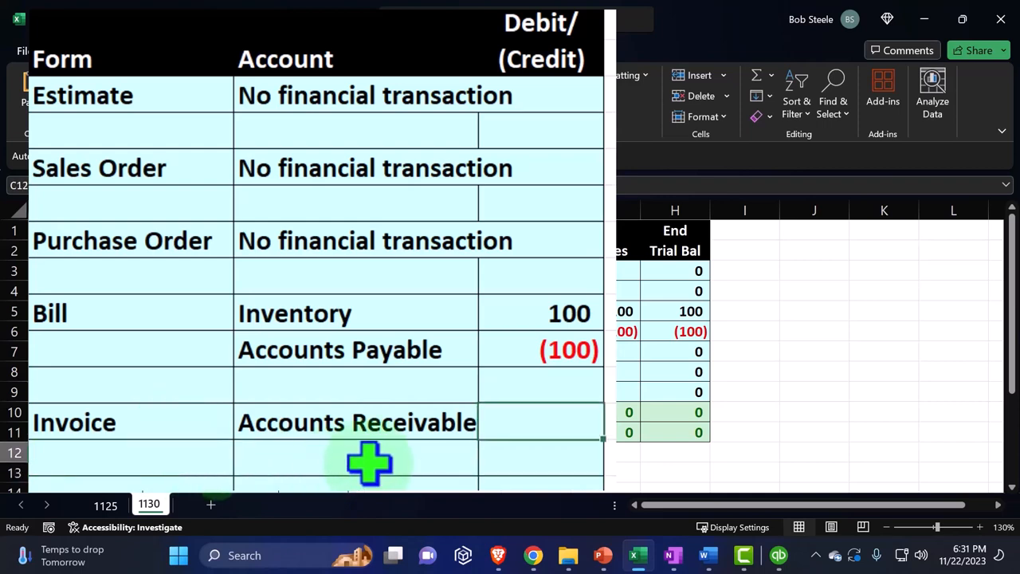
{"action": "left_click", "coordinate": [354, 459]}
{"action": "type", "text": "Income"}
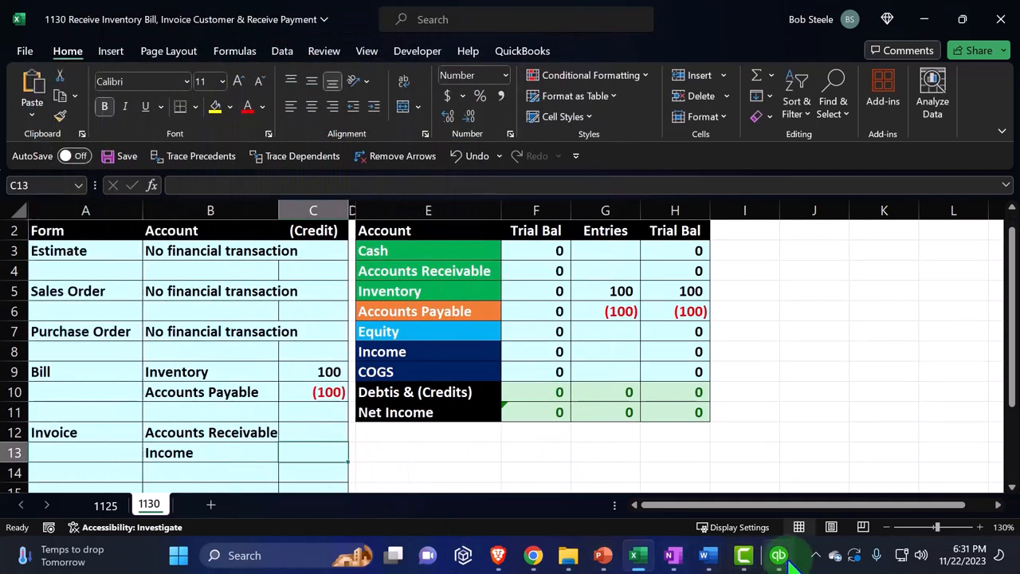
{"action": "mouse_move", "coordinate": [708, 542]}
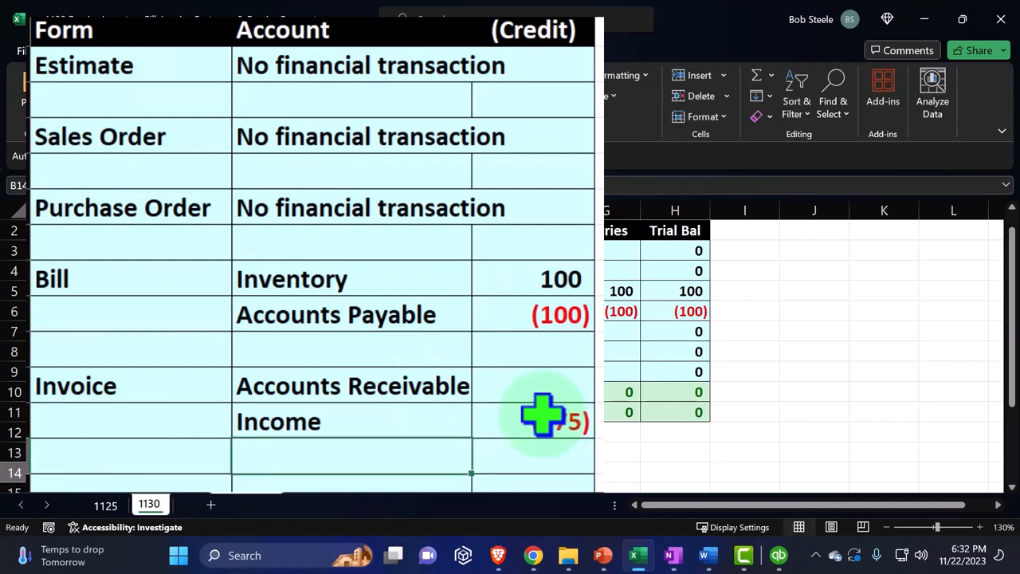
Add the Sale Tax Payable line with a (13.56) credit.
{"action": "type", "text": "Sale"}
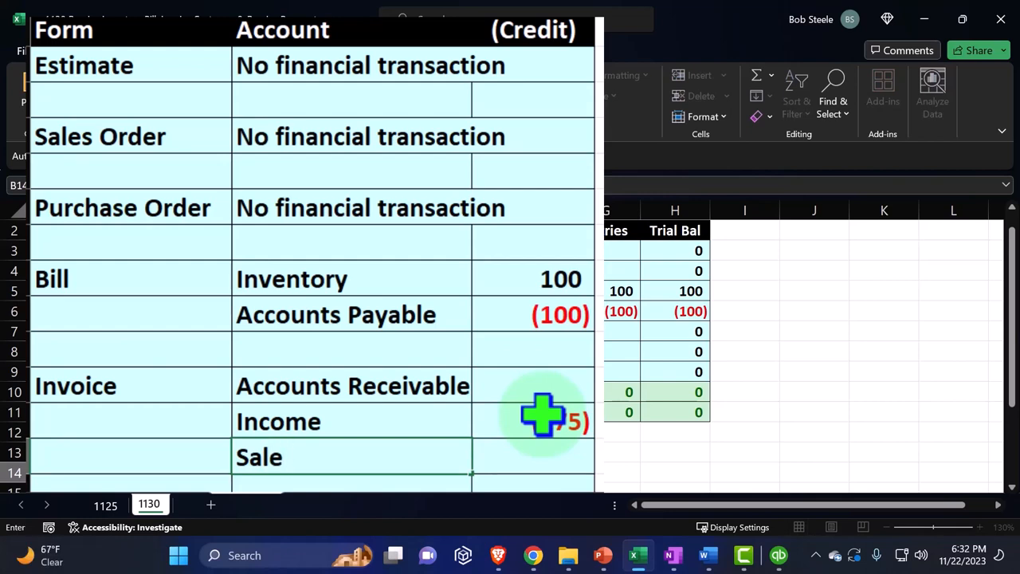
{"action": "type", "text": "Tax"}
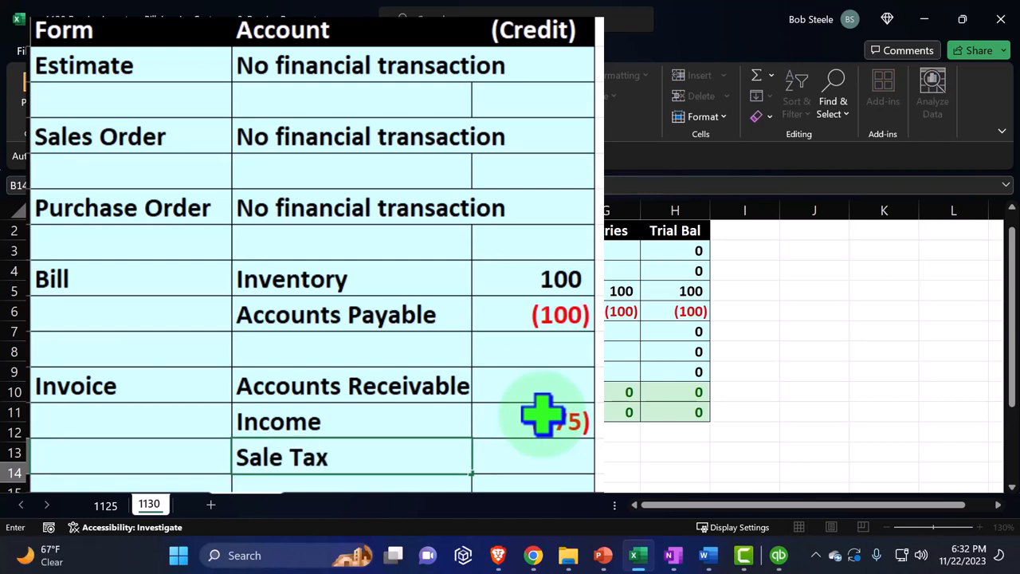
{"action": "type", "text": "Payable"}
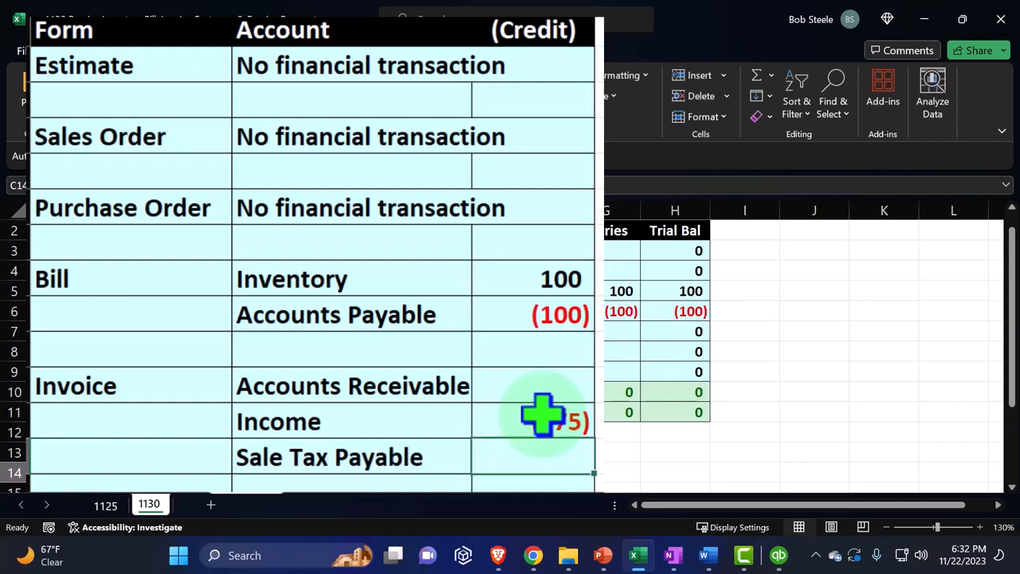
{"action": "left_click", "coordinate": [778, 555]}
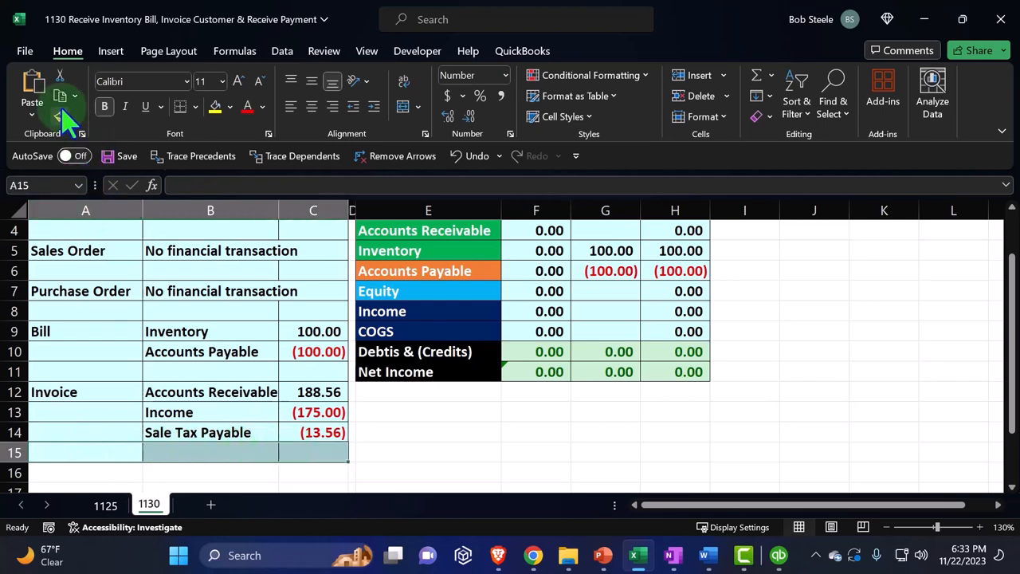
Add the cost entry: COGS 100 debit and Inventory (100) credit.
{"action": "left_click", "coordinate": [61, 95]}
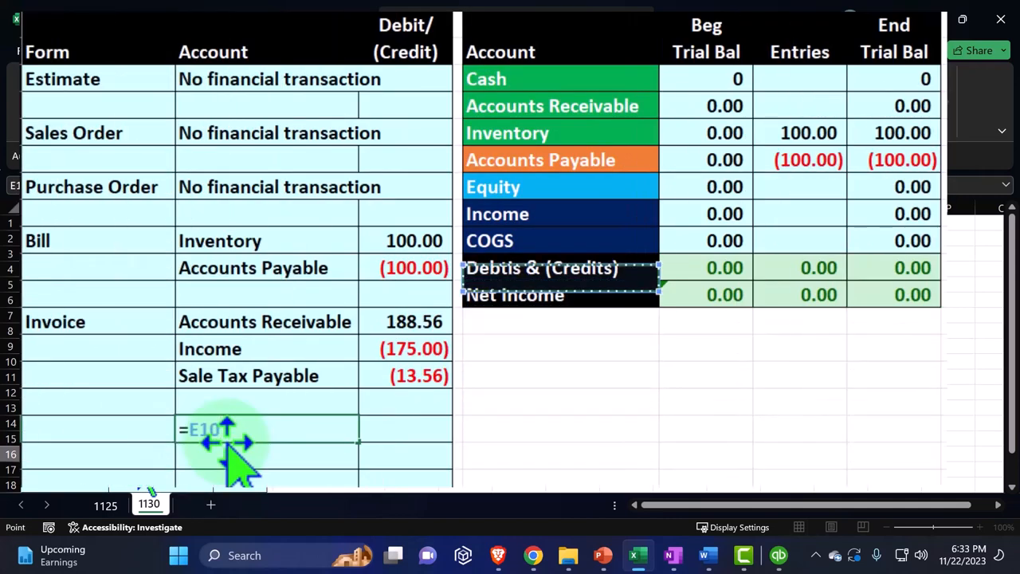
{"action": "type", "text": "COGS"}
{"action": "left_click", "coordinate": [267, 456]}
{"action": "type", "text": "Inventory"}
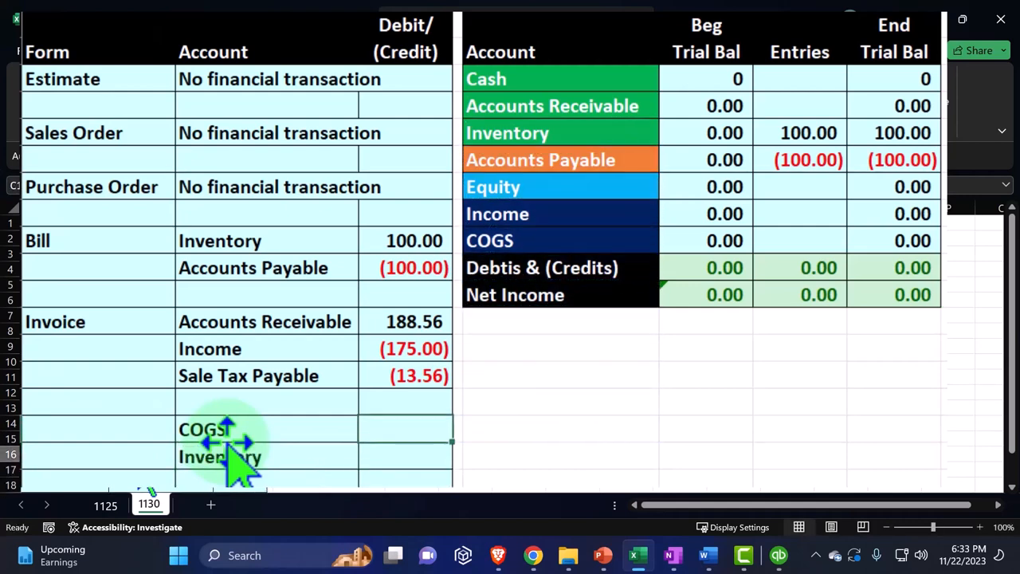
{"action": "type", "text": "100"}
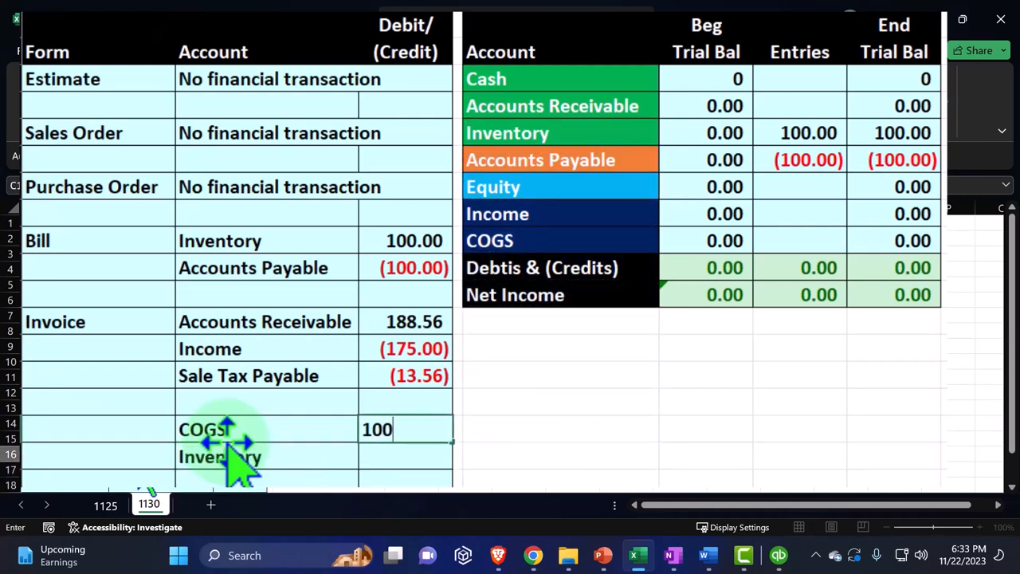
{"action": "left_click", "coordinate": [778, 555]}
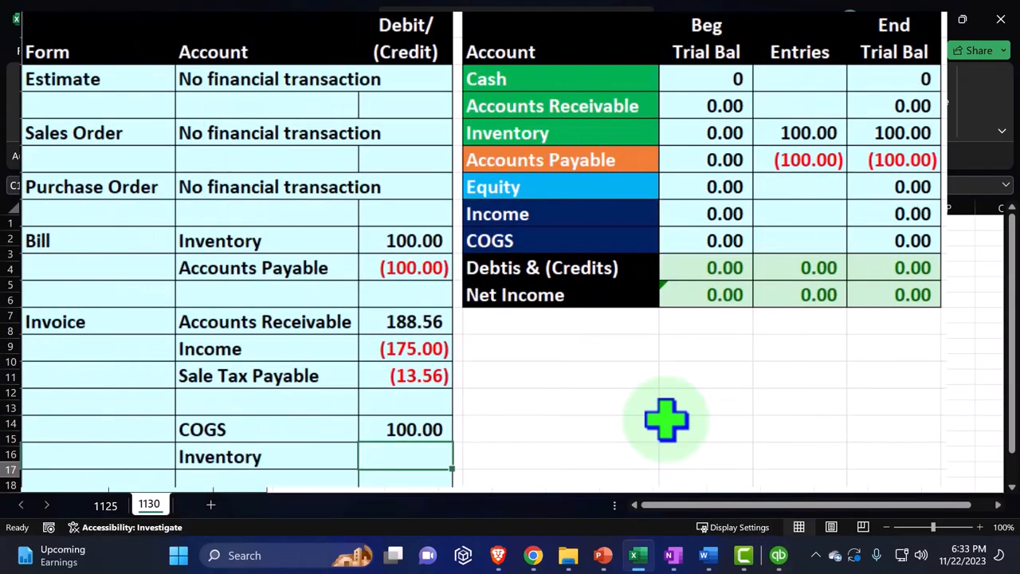
{"action": "type", "text": "-100"}
{"action": "left_click", "coordinate": [799, 213]}
{"action": "type", "text": "="}
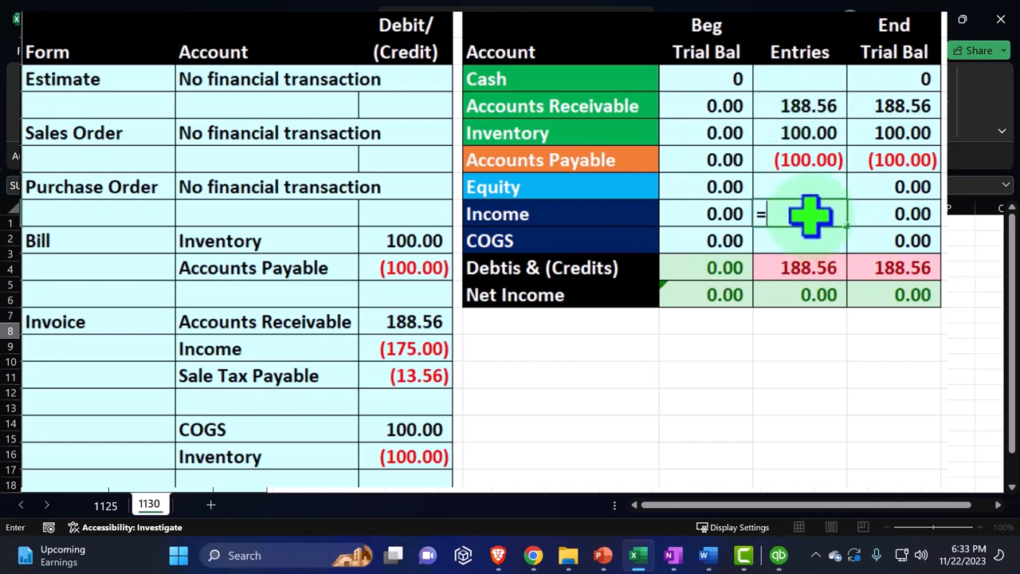
Post Accounts Receivable 188.56 and Income (175.00) to the trial balance Entries column.
{"action": "left_click", "coordinate": [407, 347]}
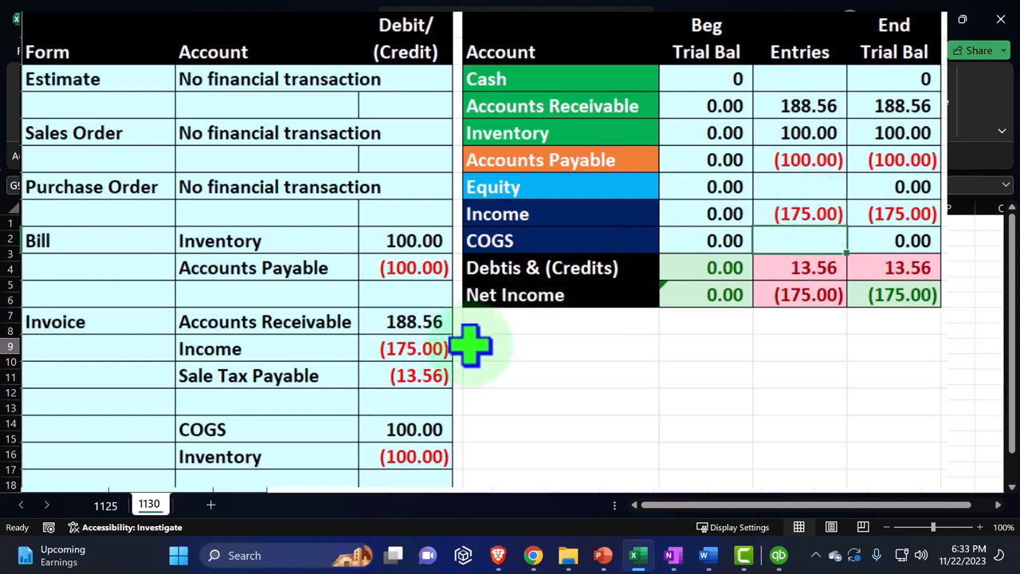
{"action": "mouse_move", "coordinate": [542, 163]}
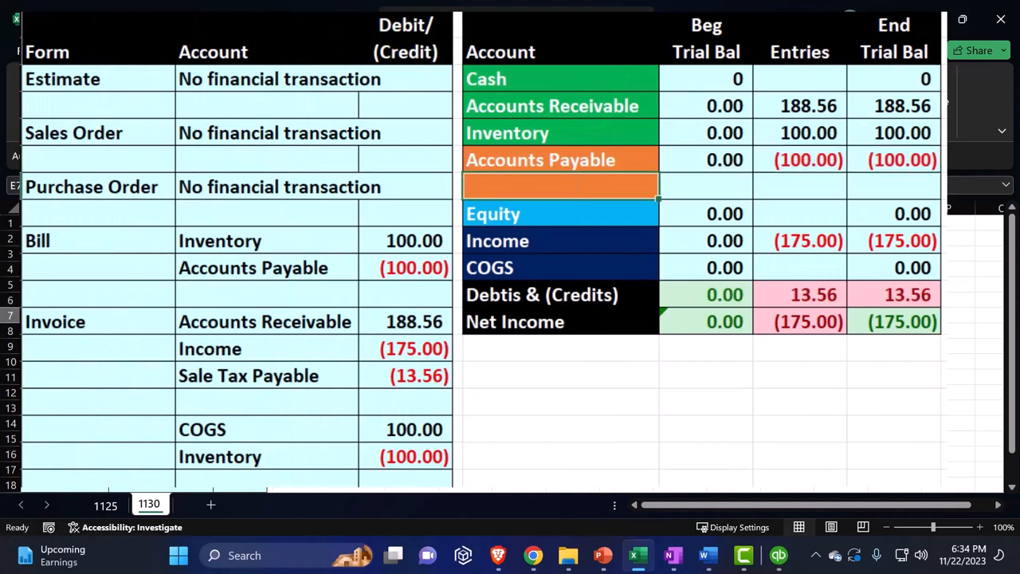
Add a Sales Tax Payable row at (13.56) and post COGS and Inventory so the trial balance balances.
{"action": "type", "text": "Sales Tax Payable"}
{"action": "left_click", "coordinate": [800, 187]}
{"action": "type", "text": "=G"}
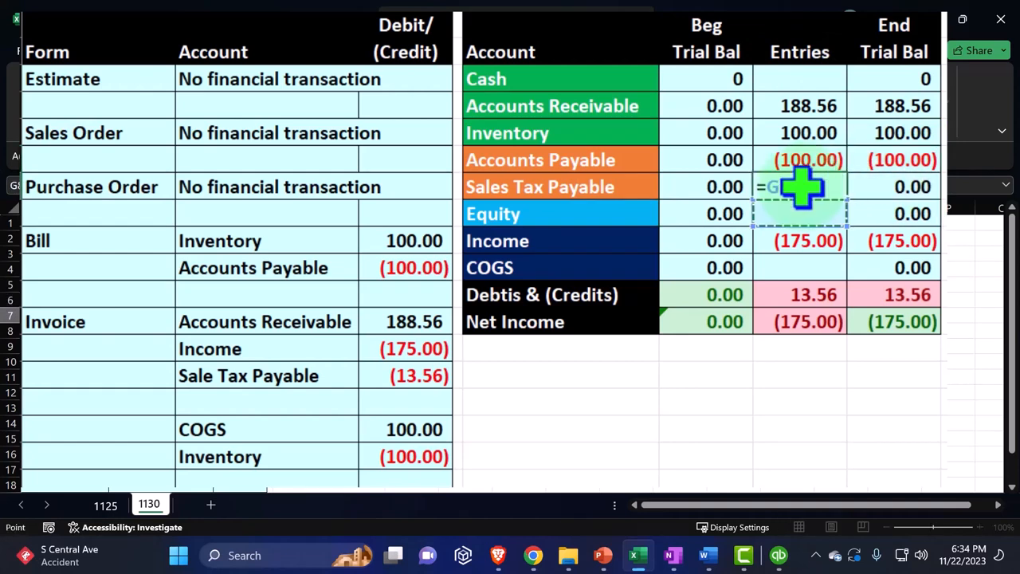
{"action": "left_click", "coordinate": [415, 376]}
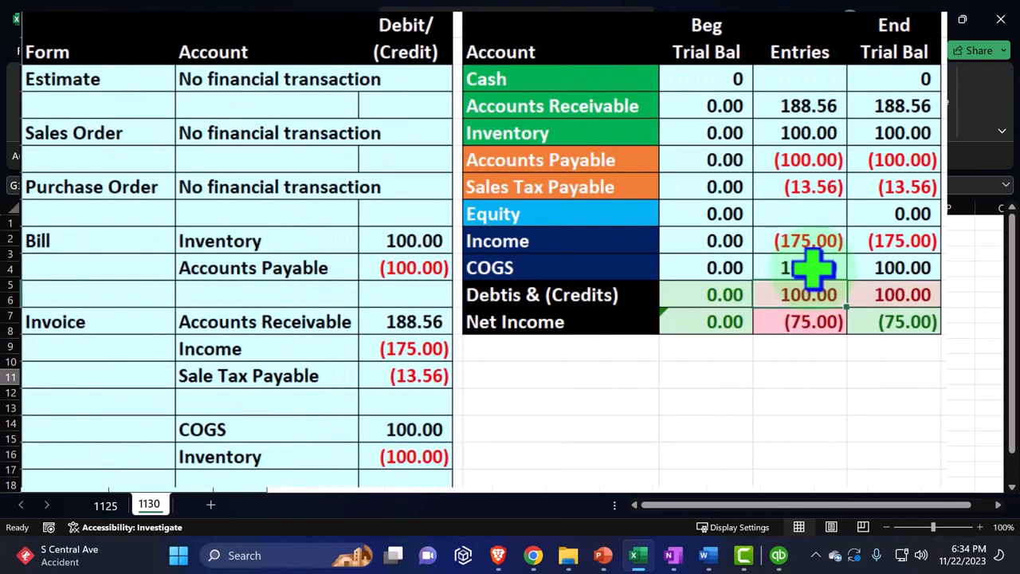
{"action": "type", "text": "=C9"}
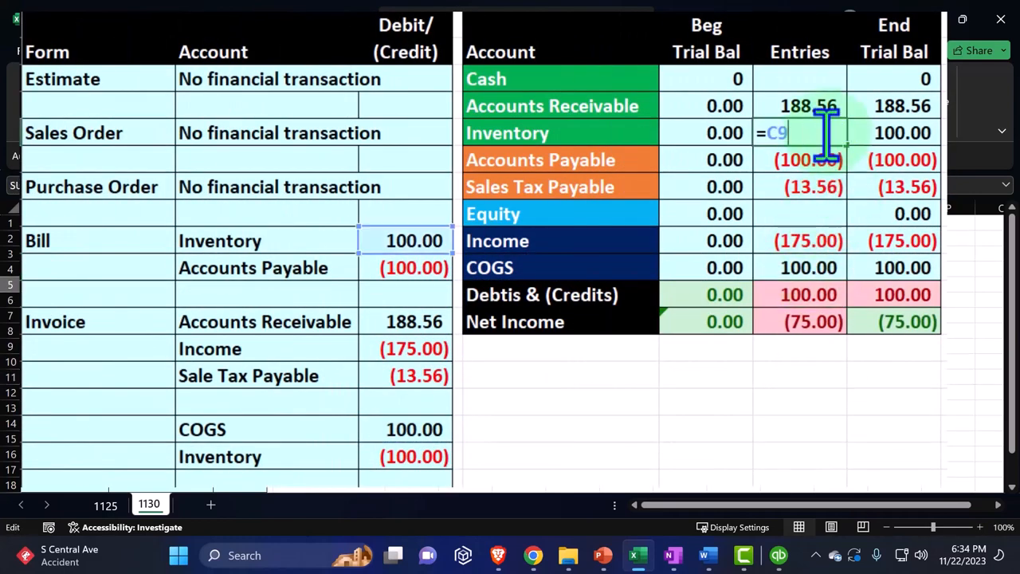
{"action": "type", "text": "+"}
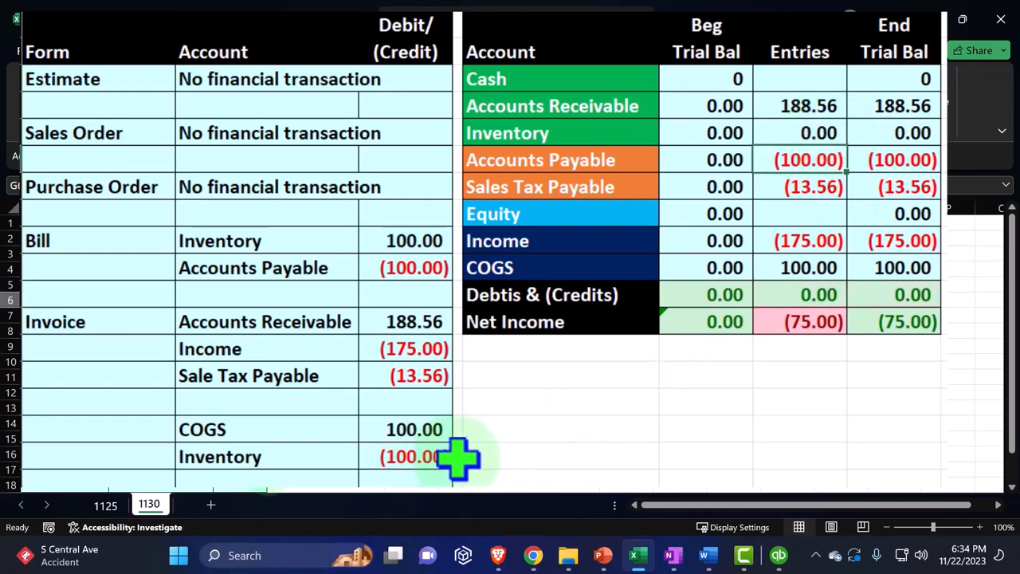
{"action": "mouse_move", "coordinate": [574, 465]}
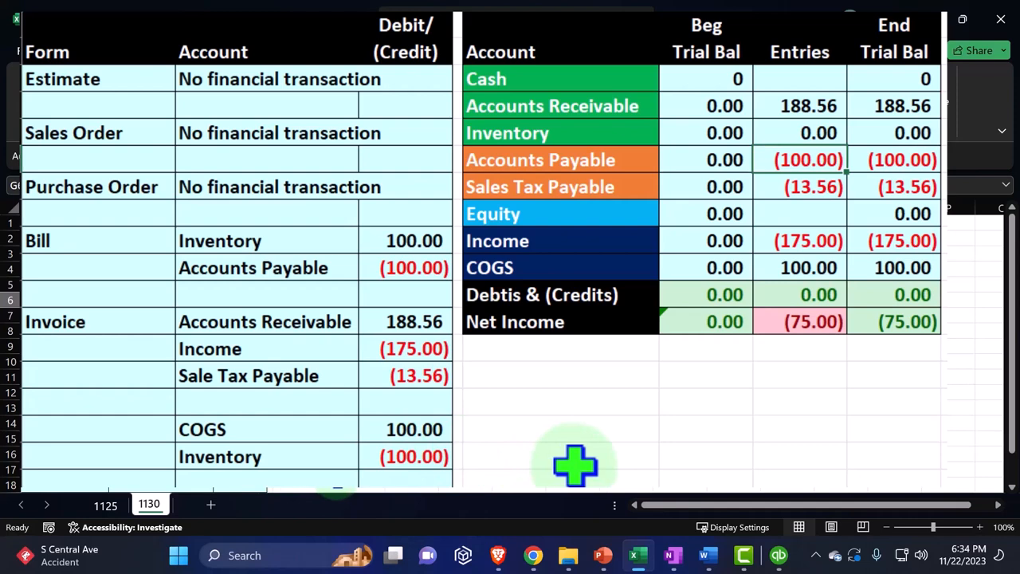